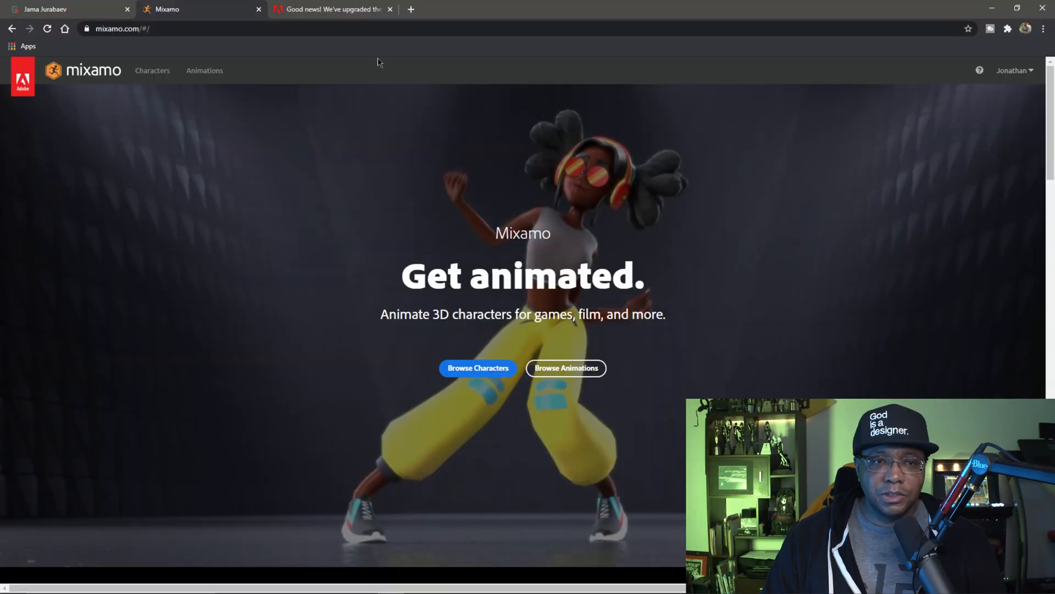
# Step: Read the Adobe Community post on Mixamo's FBX2019.0 SDK upgrade, then move to the Gumroad store
pyautogui.click(330, 9)
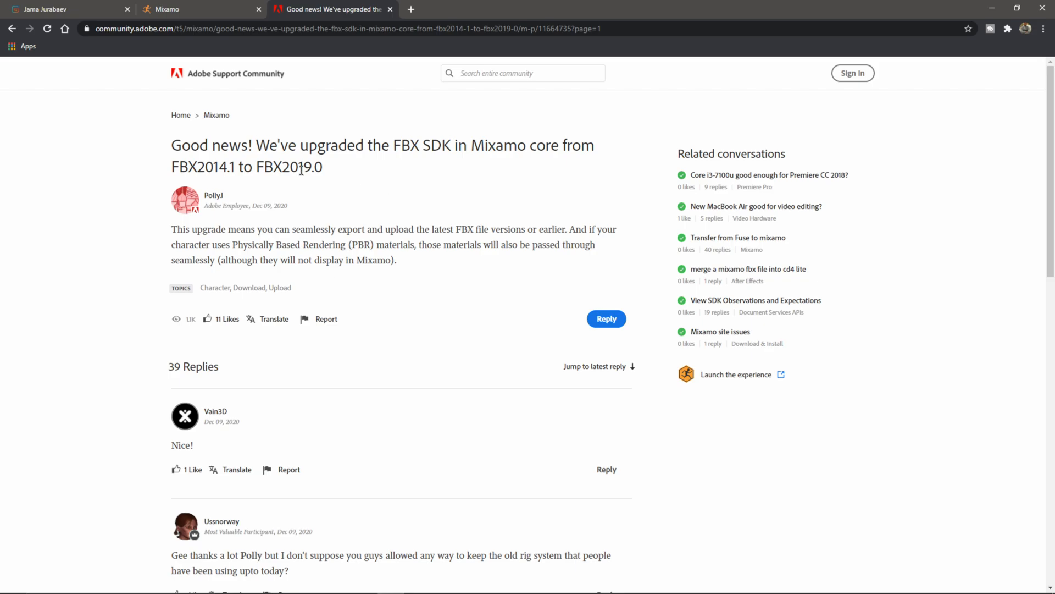
pyautogui.moveTo(306, 194)
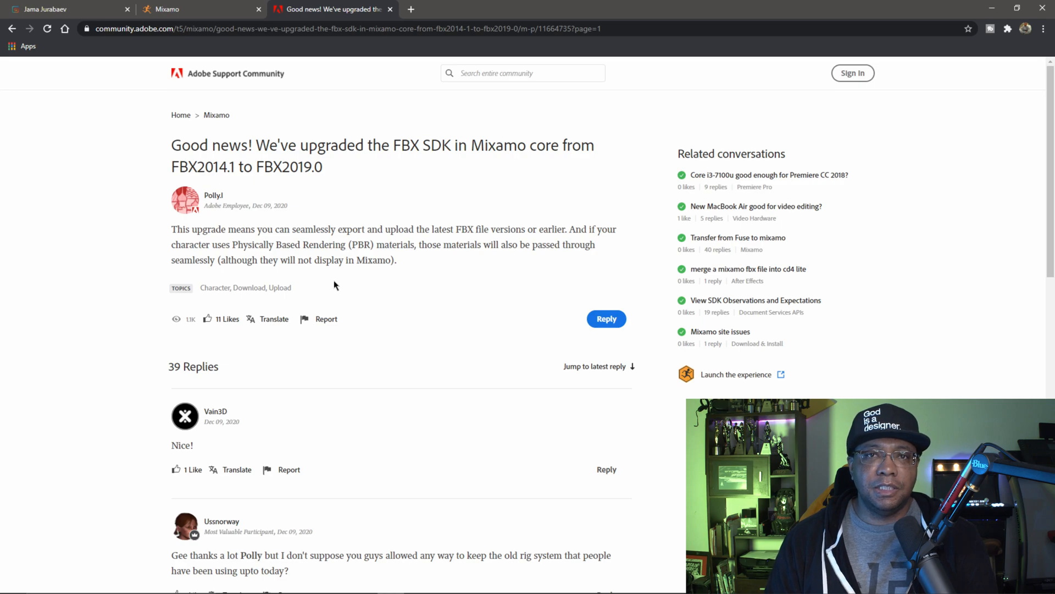
pyautogui.click(64, 9)
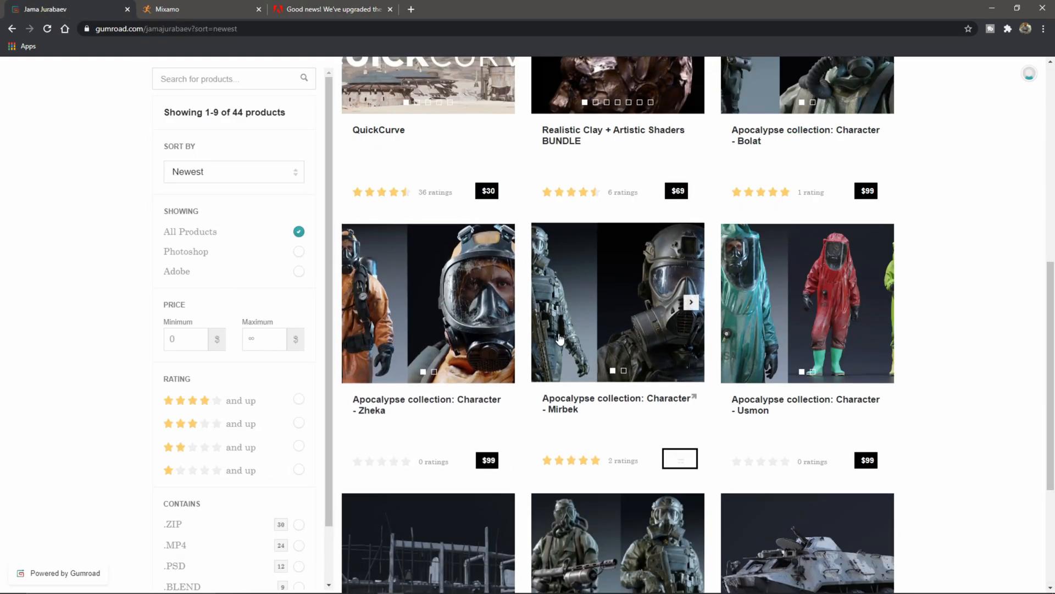
# Step: Browse the Gumroad product grid and open the Mirbek soldier character listing
pyautogui.scroll(3)
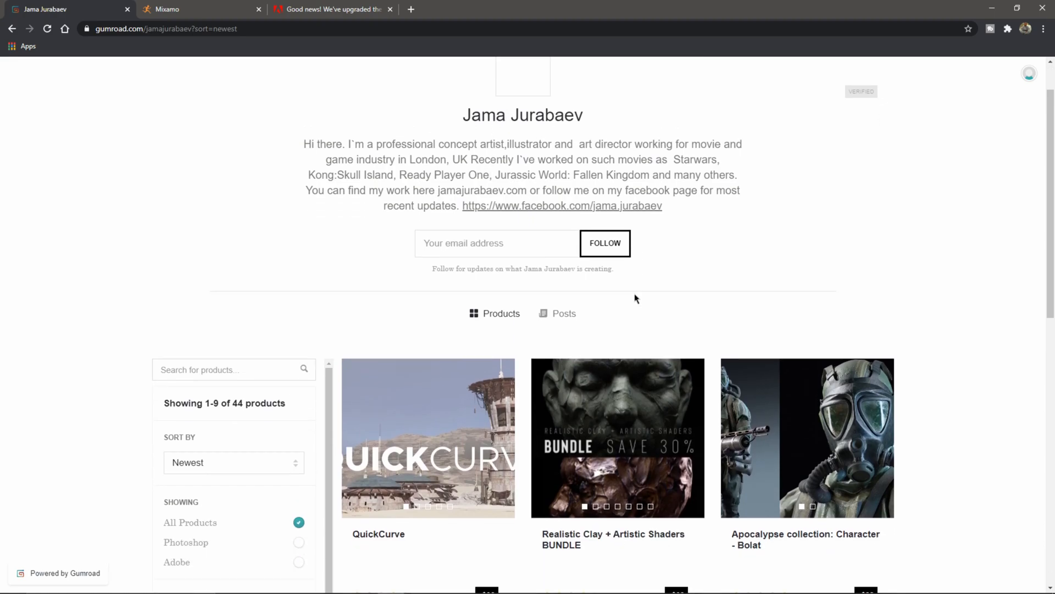
pyautogui.scroll(3)
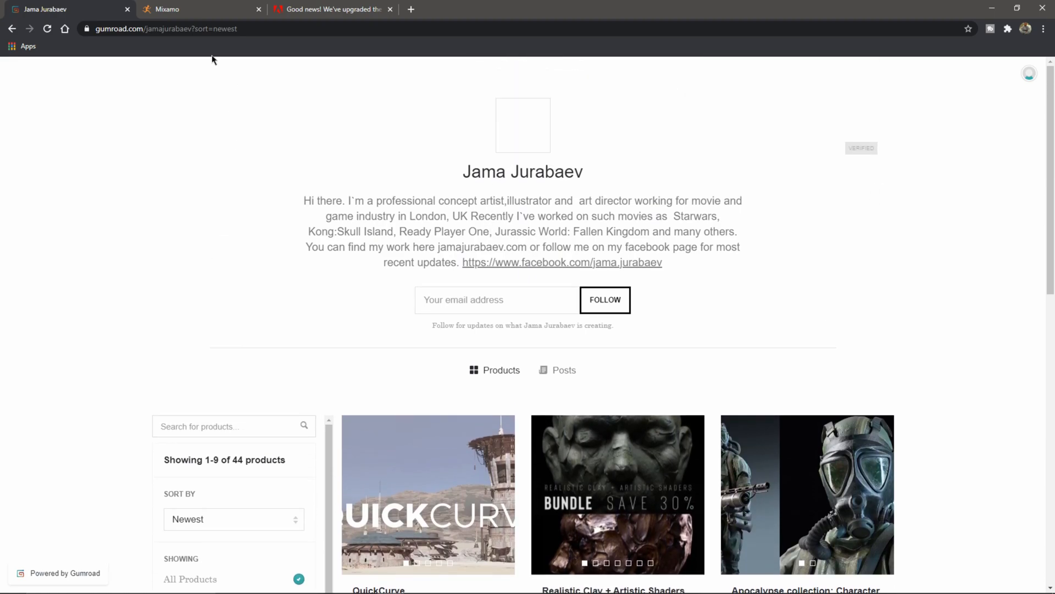
pyautogui.scroll(-3)
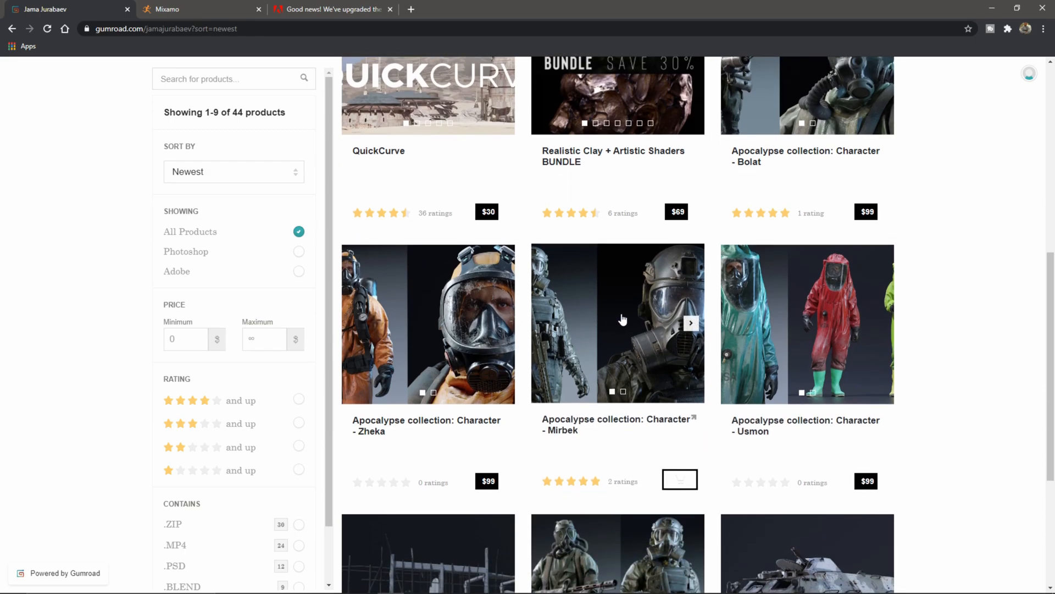
pyautogui.click(616, 323)
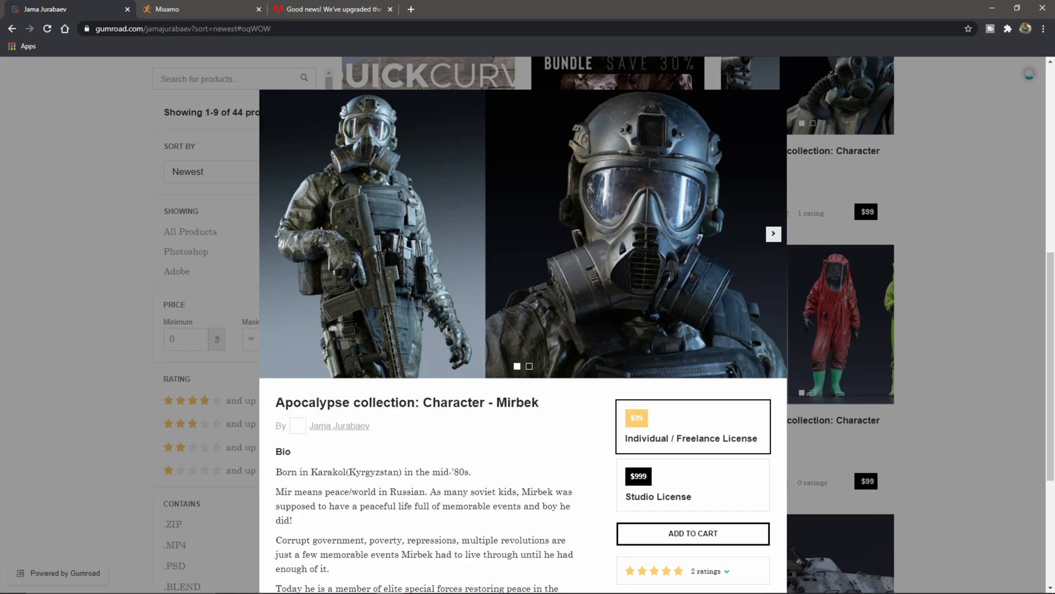
pyautogui.scroll(-3)
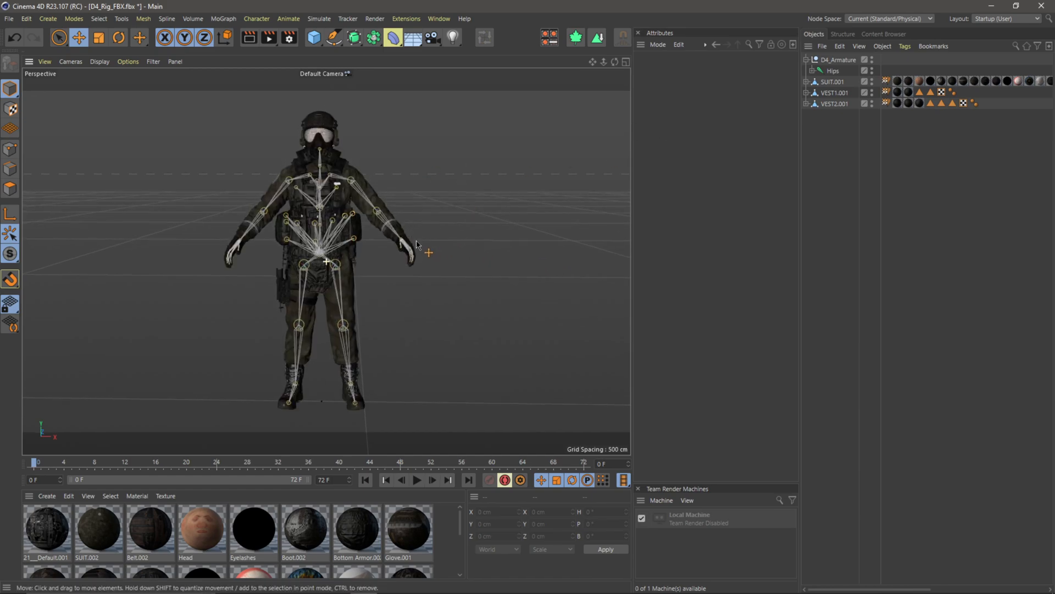
# Step: Delete D4_Armature and the Skin tags, then select the SUIT, VEST1 and VEST2 meshes
pyautogui.click(839, 60)
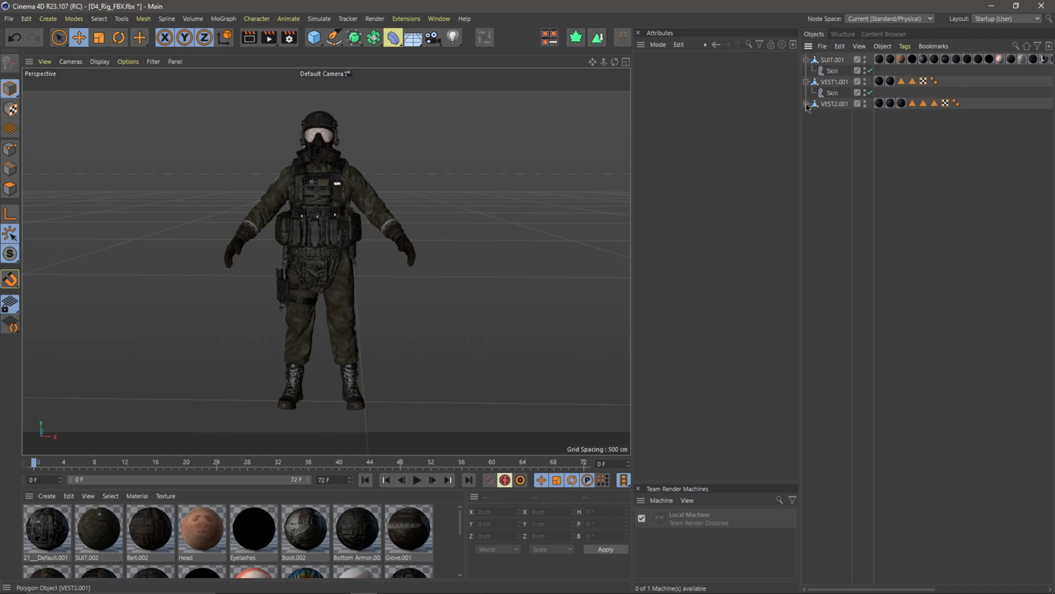
pyautogui.click(833, 113)
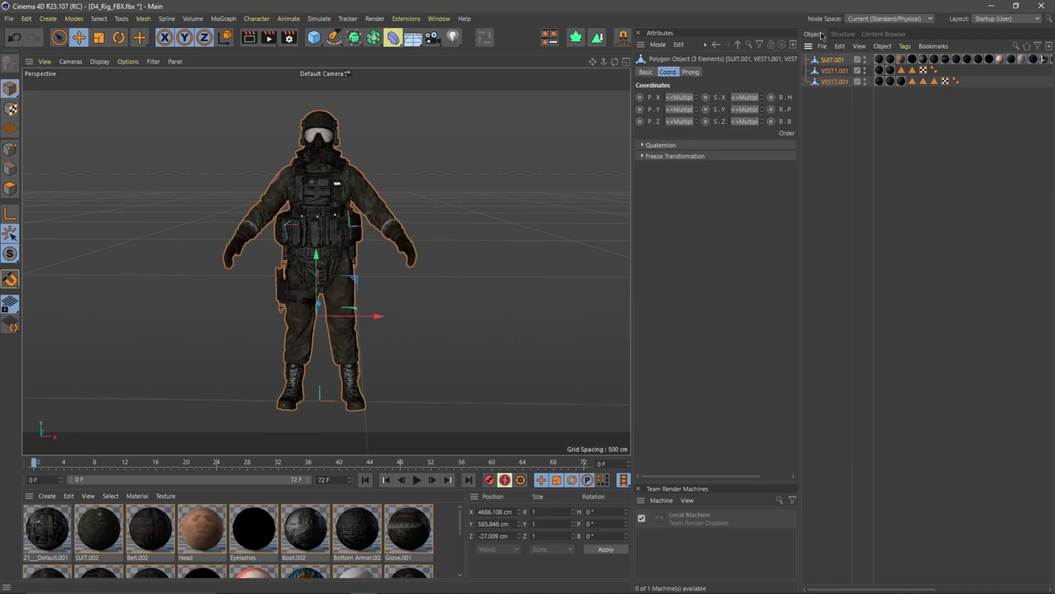
pyautogui.rightClick(834, 59)
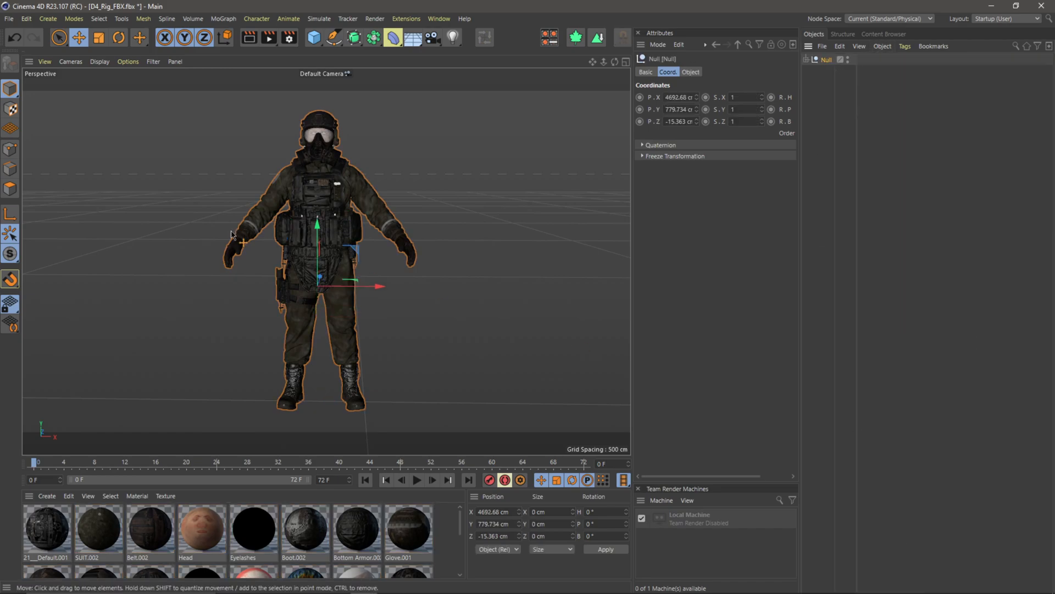
# Step: Add a Figure primitive as a size reference and set the soldier Null's scale to 0.1
pyautogui.click(312, 37)
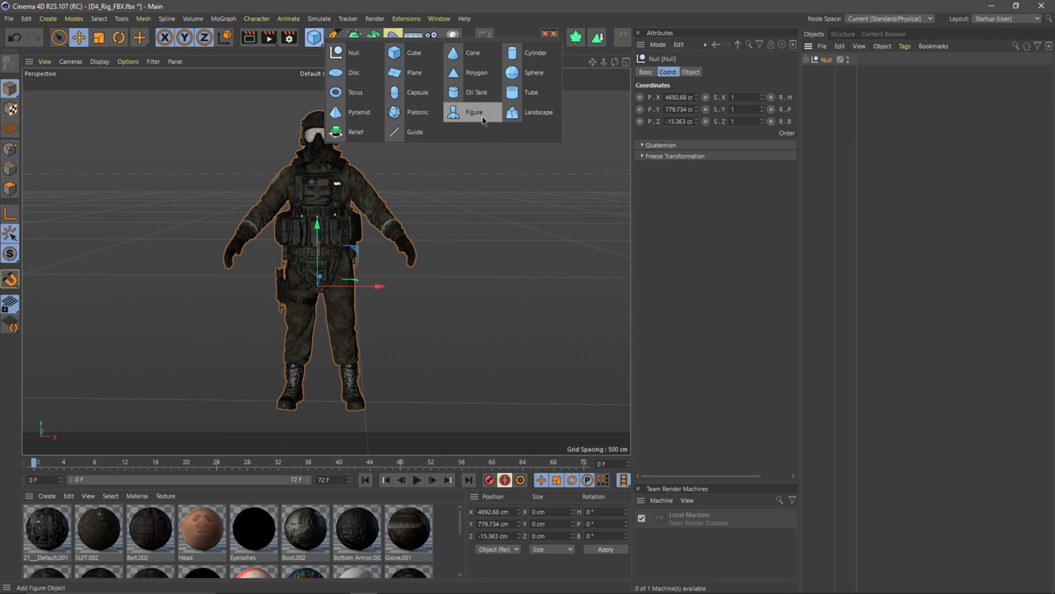
pyautogui.click(473, 111)
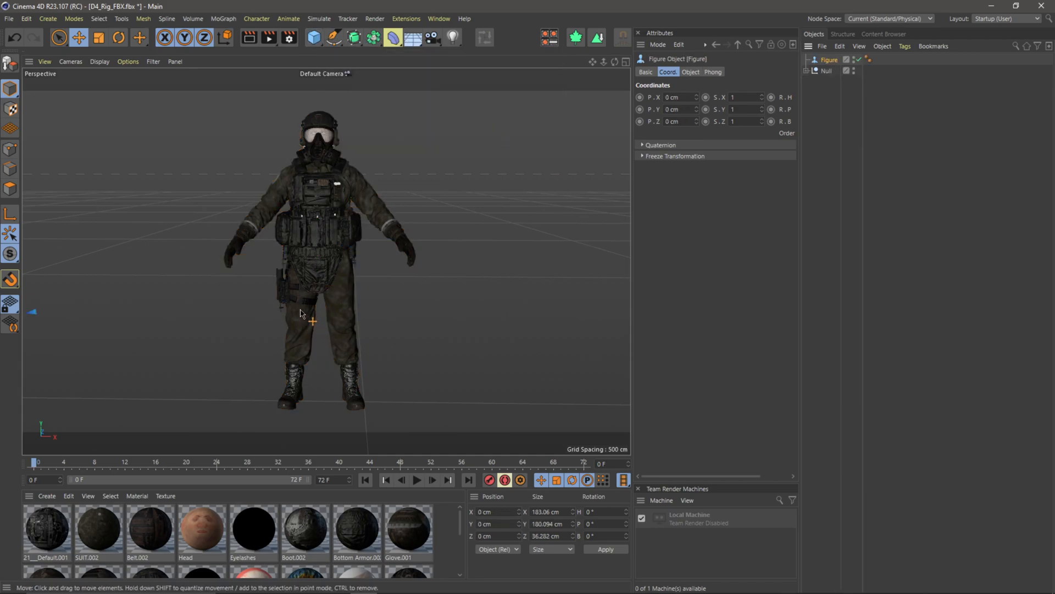
pyautogui.scroll(-3)
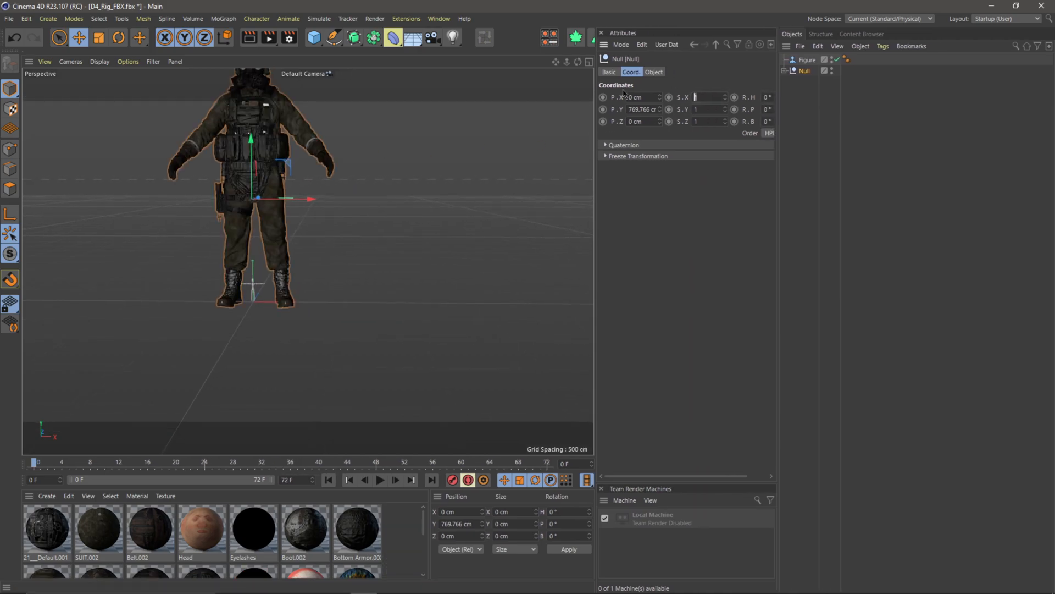
pyautogui.write('0.1')
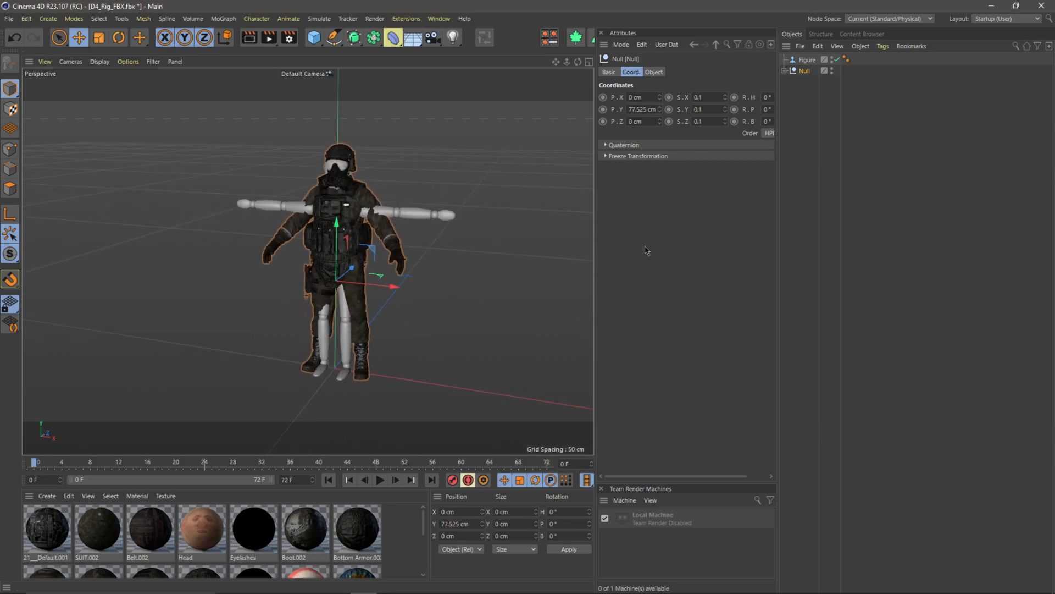
pyautogui.click(805, 60)
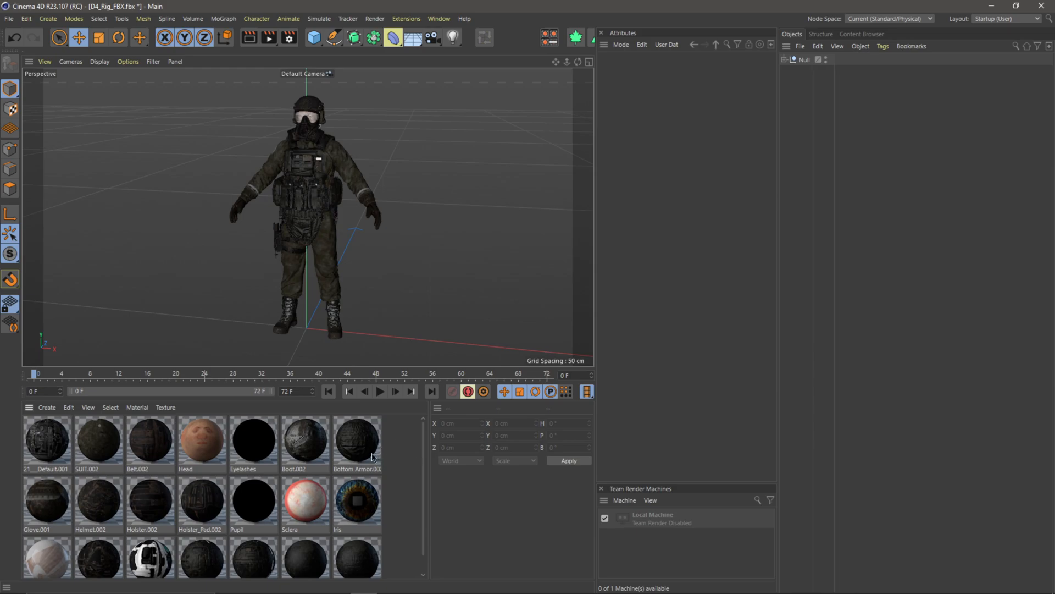
# Step: Open the Bottom Armor material in the Material Editor, review the settings, then close it
pyautogui.click(357, 442)
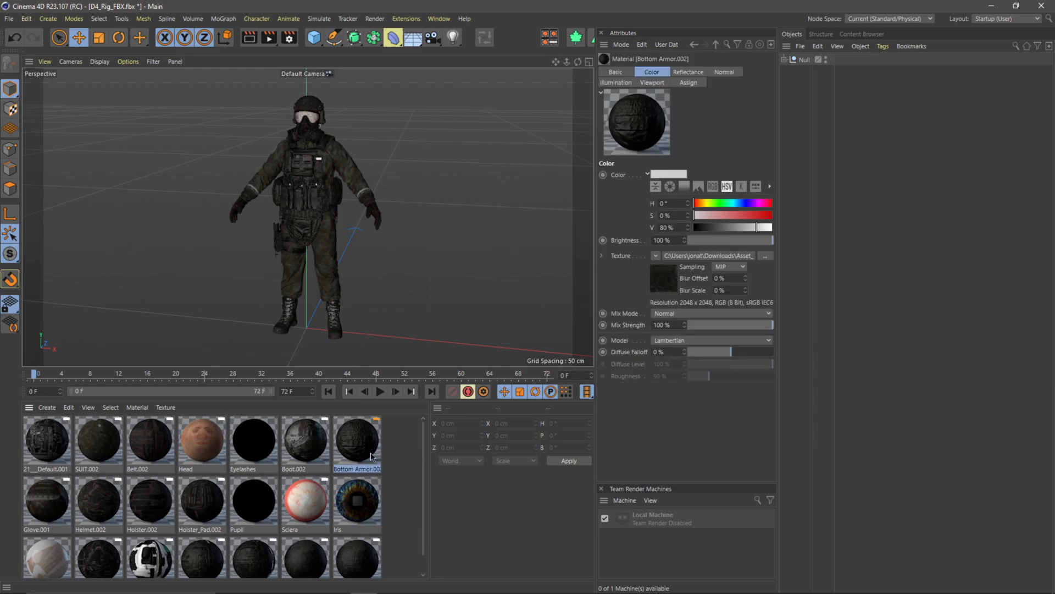
pyautogui.doubleClick(357, 441)
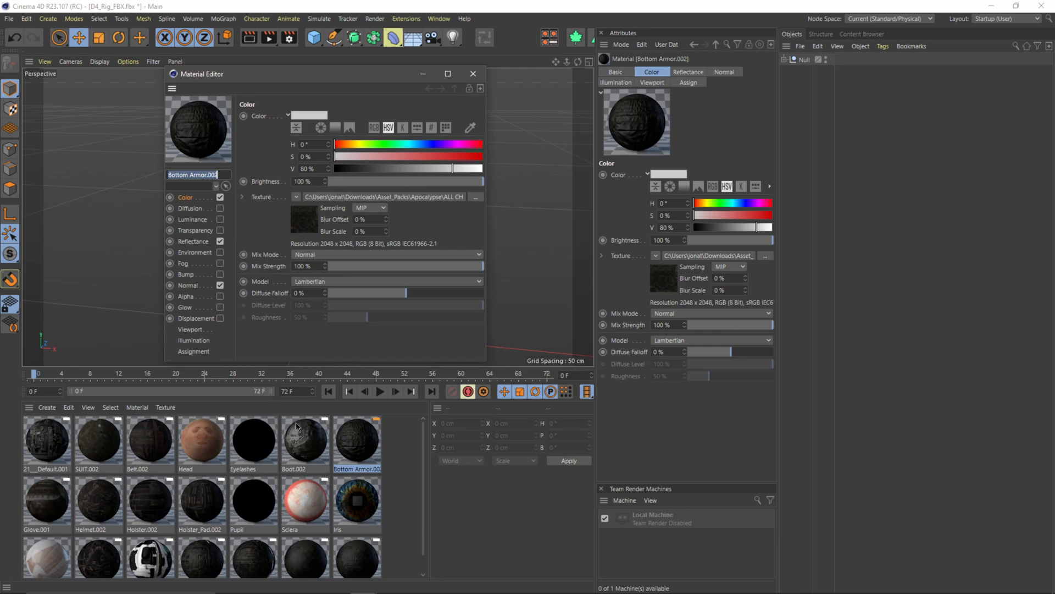
pyautogui.moveTo(401, 452)
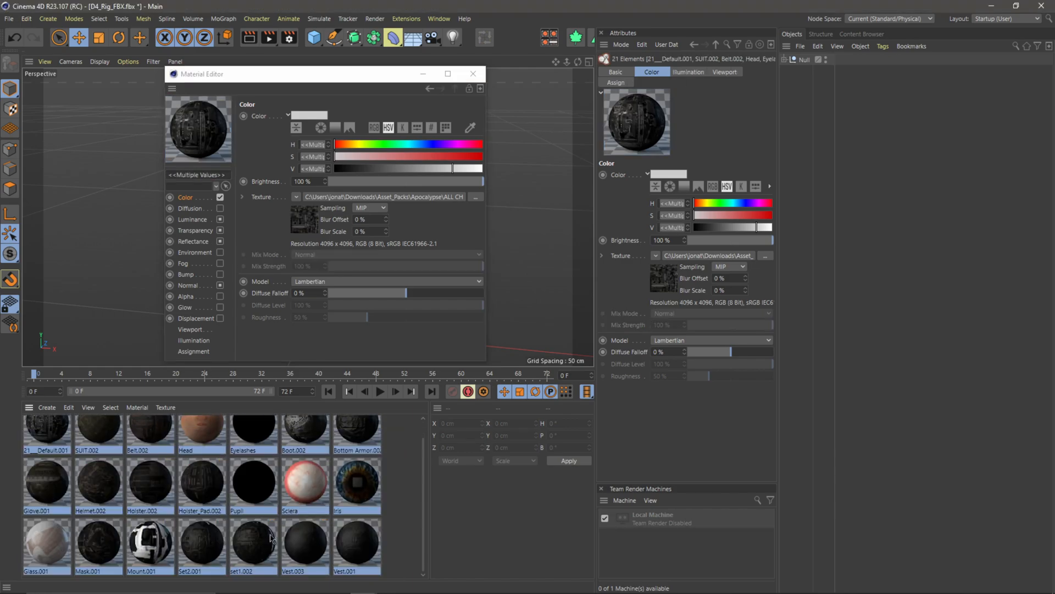
pyautogui.moveTo(213, 231)
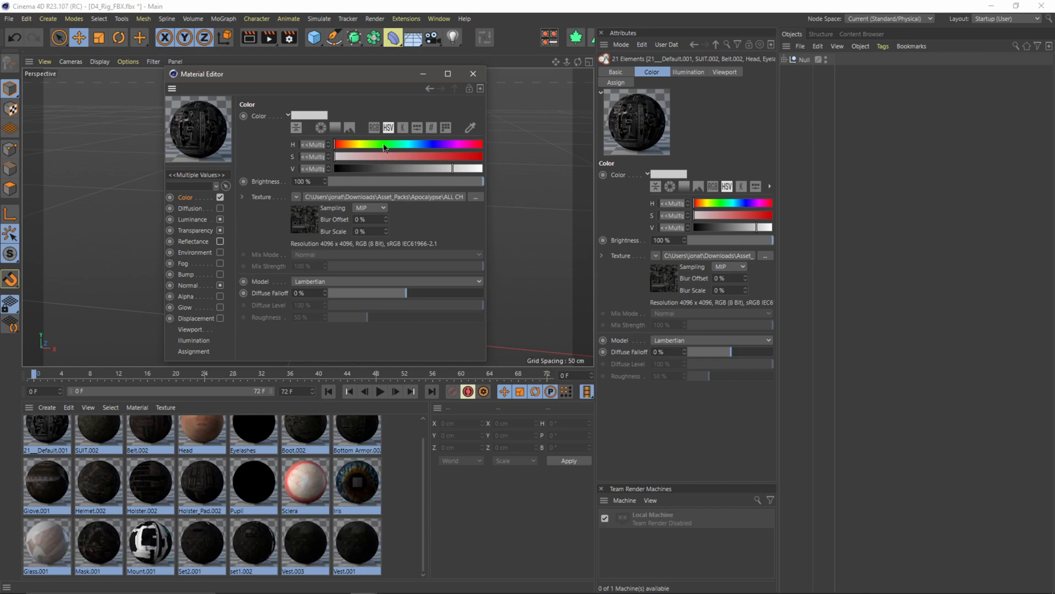
pyautogui.click(472, 73)
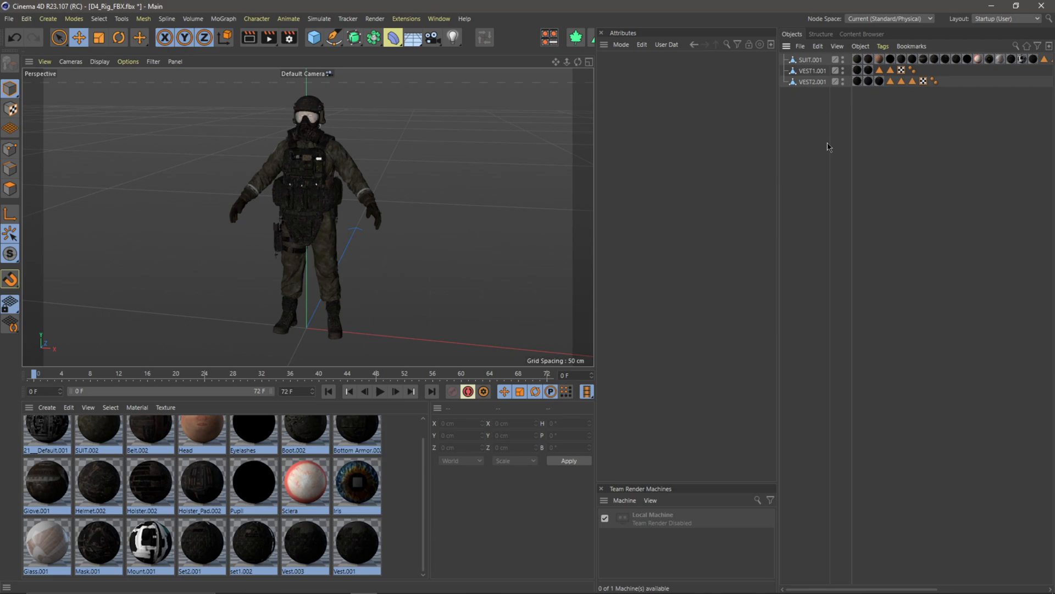
pyautogui.moveTo(421, 295)
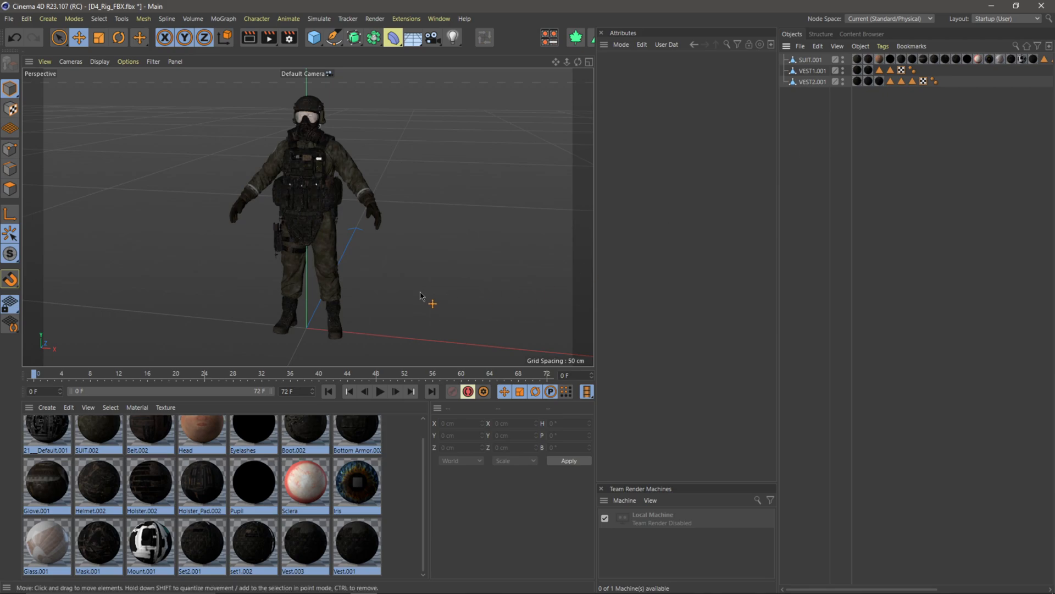
pyautogui.moveTo(121, 120)
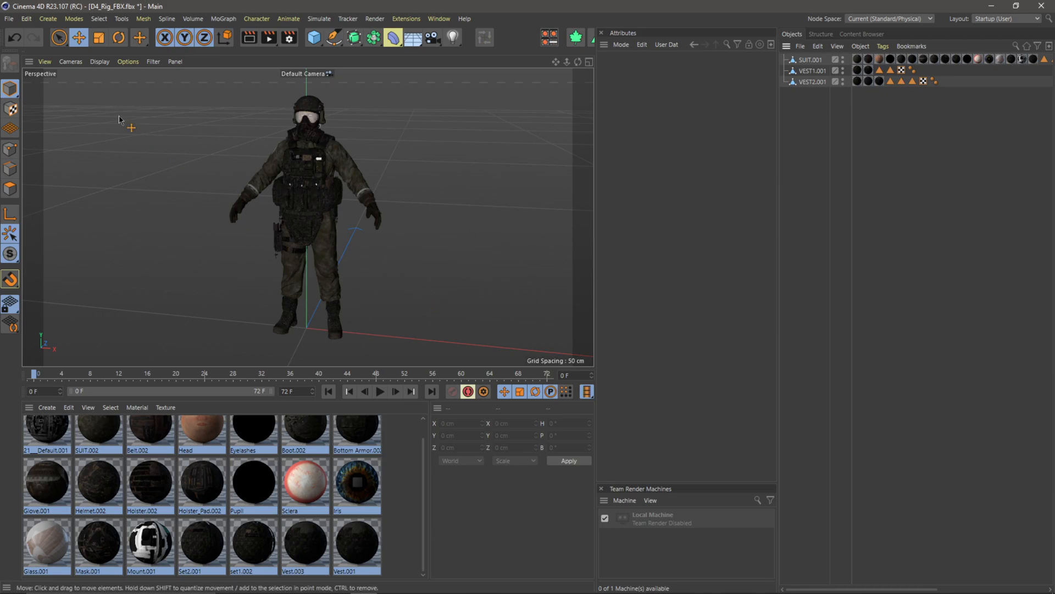
# Step: Review the FBX export options, then change the timeline end frame from 72 F to 1 F
pyautogui.click(8, 18)
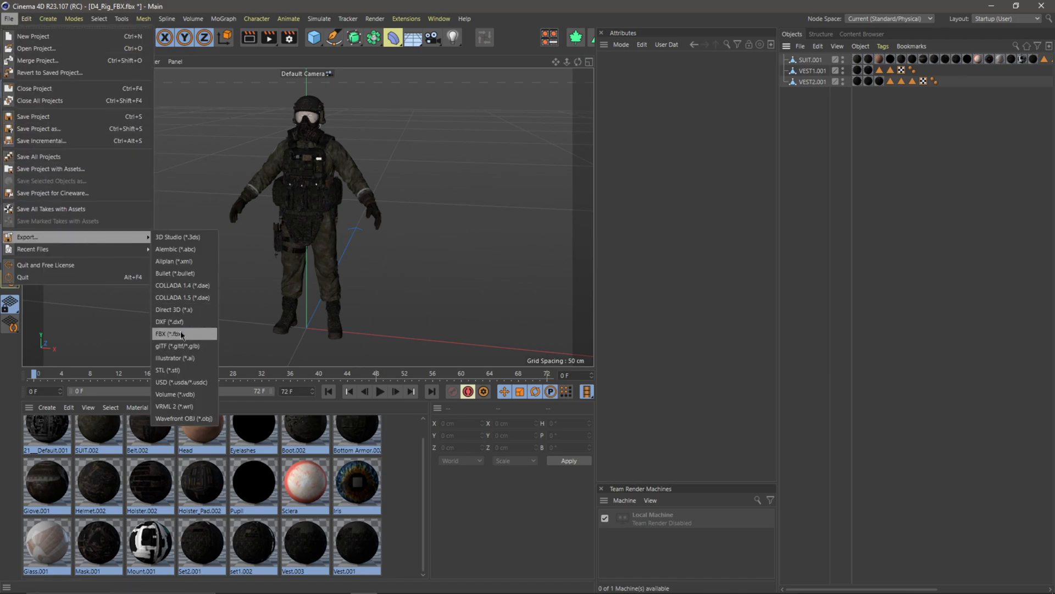
pyautogui.click(165, 333)
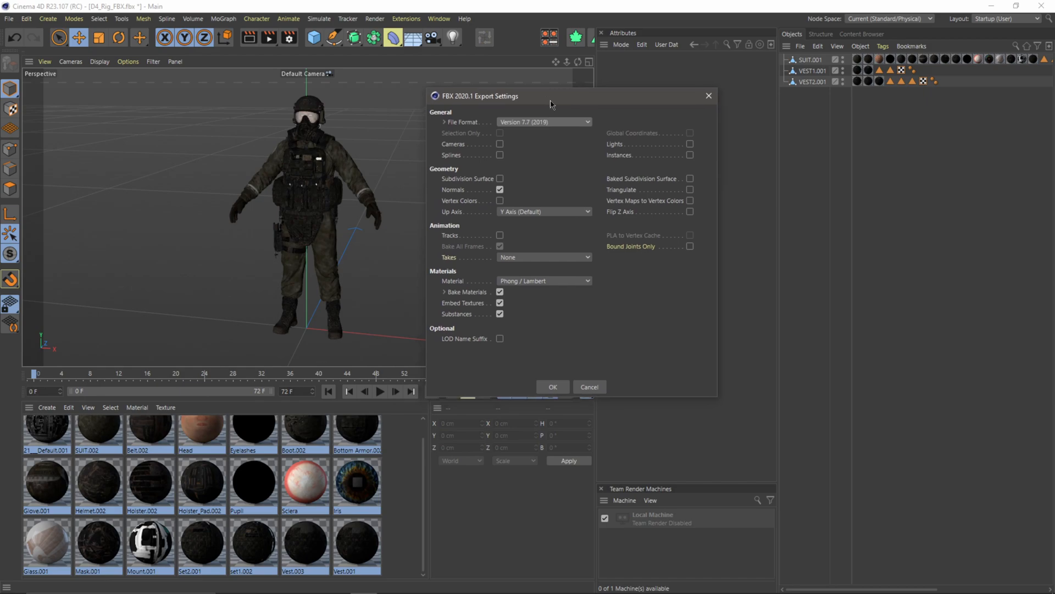
pyautogui.moveTo(560, 129)
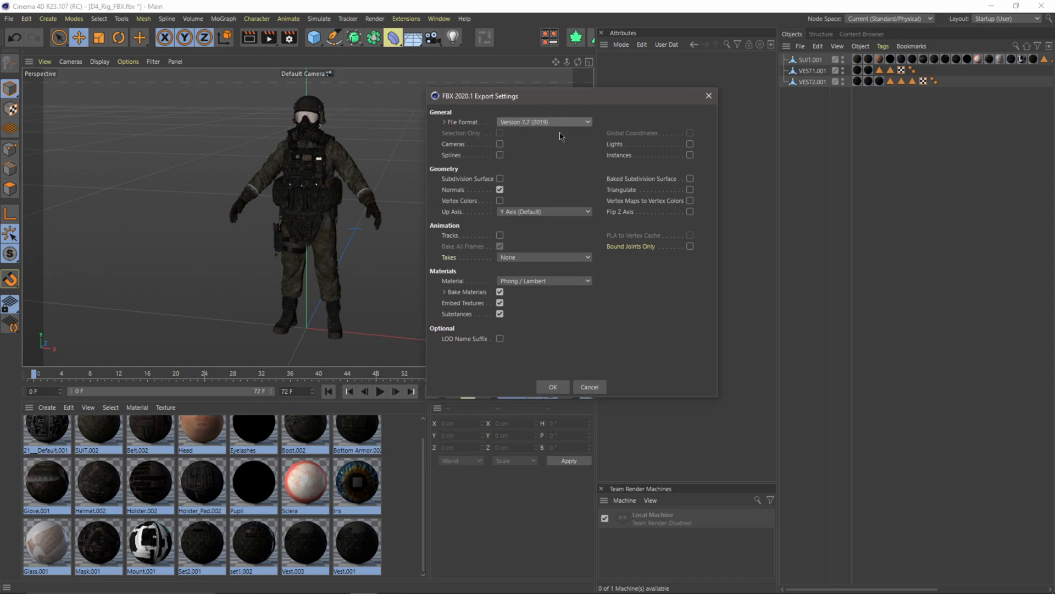
pyautogui.moveTo(495, 243)
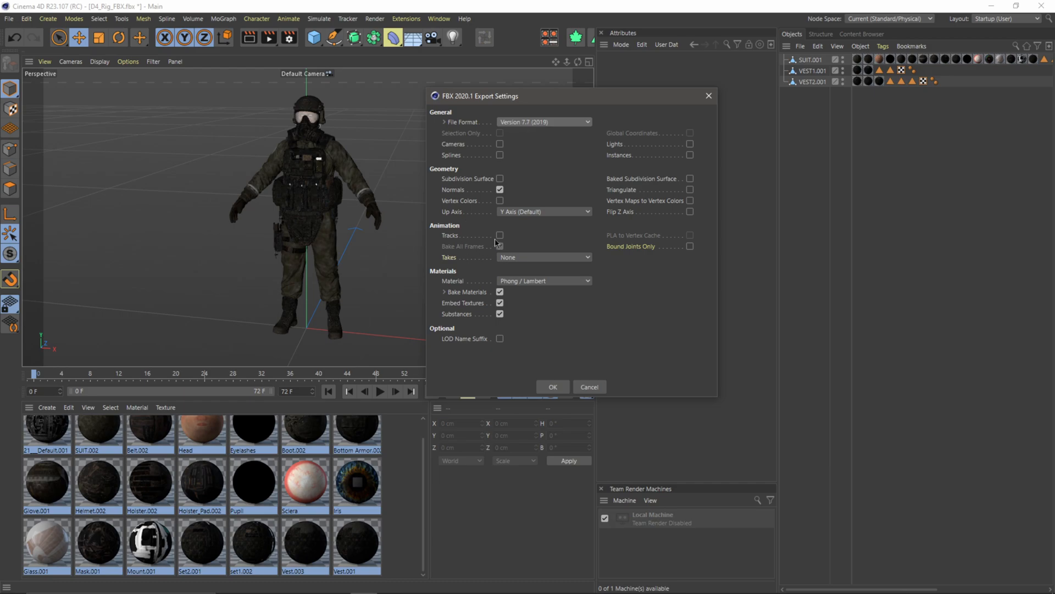
pyautogui.moveTo(486, 202)
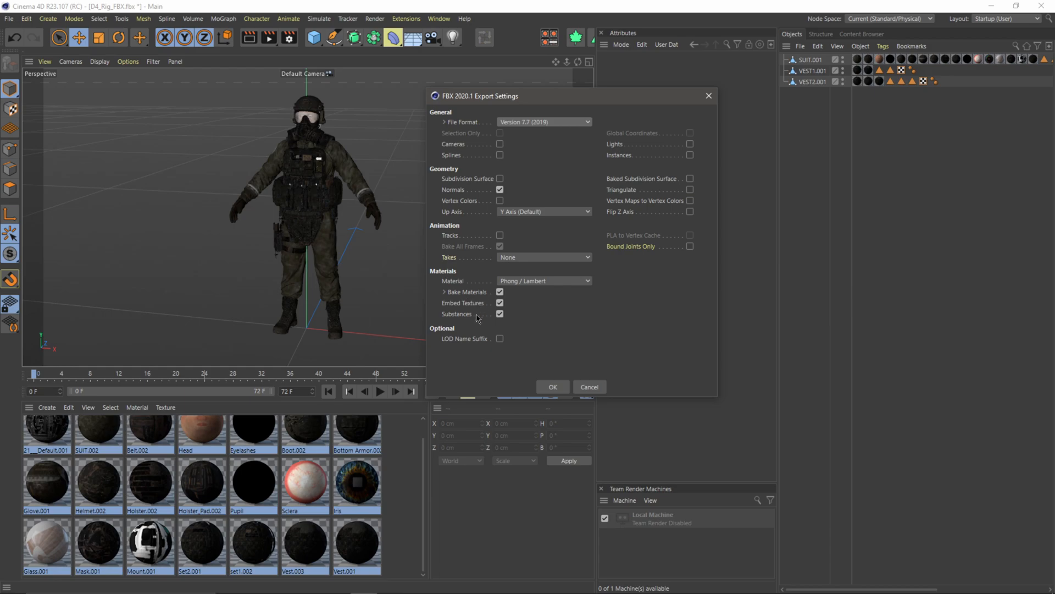
pyautogui.moveTo(556, 370)
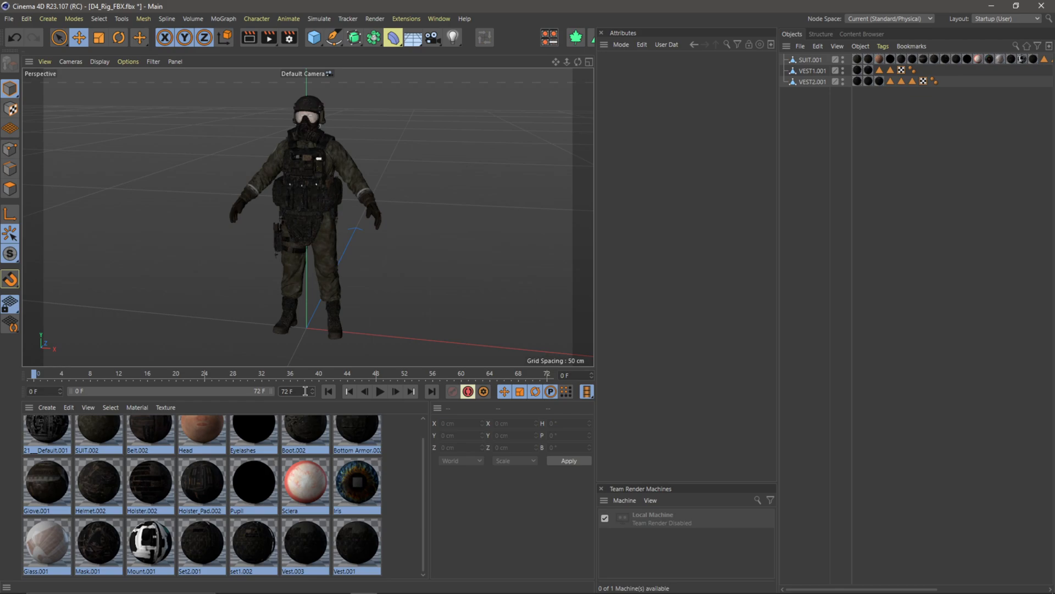
pyautogui.click(289, 391)
pyautogui.write('1')
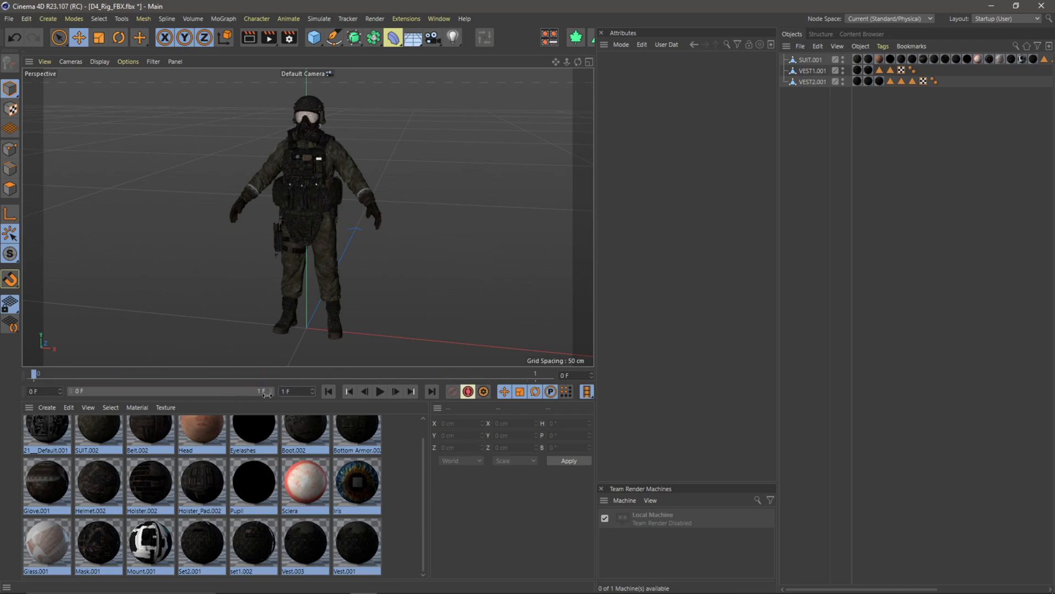
pyautogui.click(9, 18)
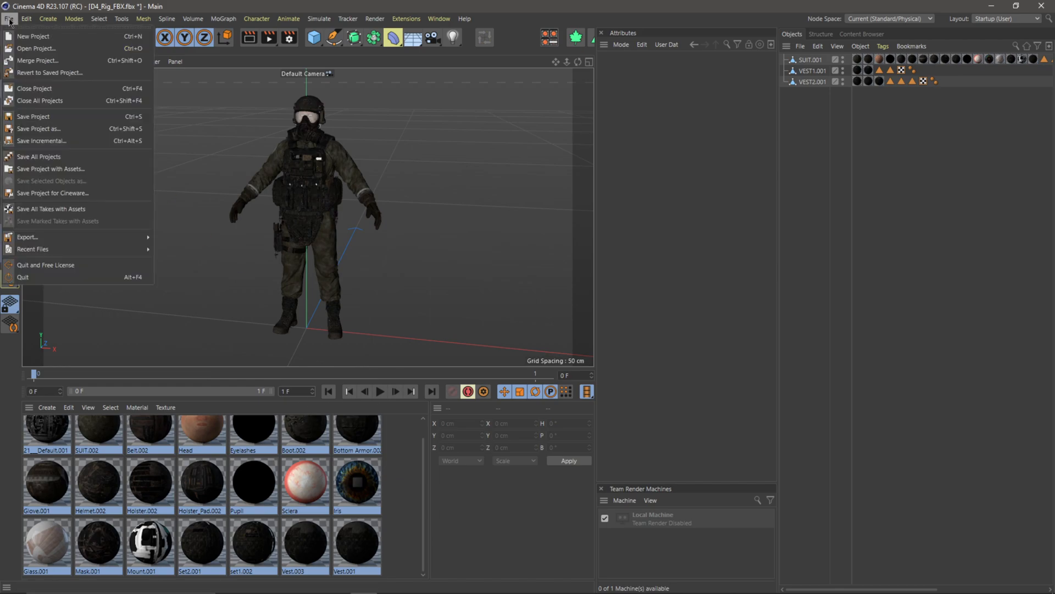
pyautogui.moveTo(28, 236)
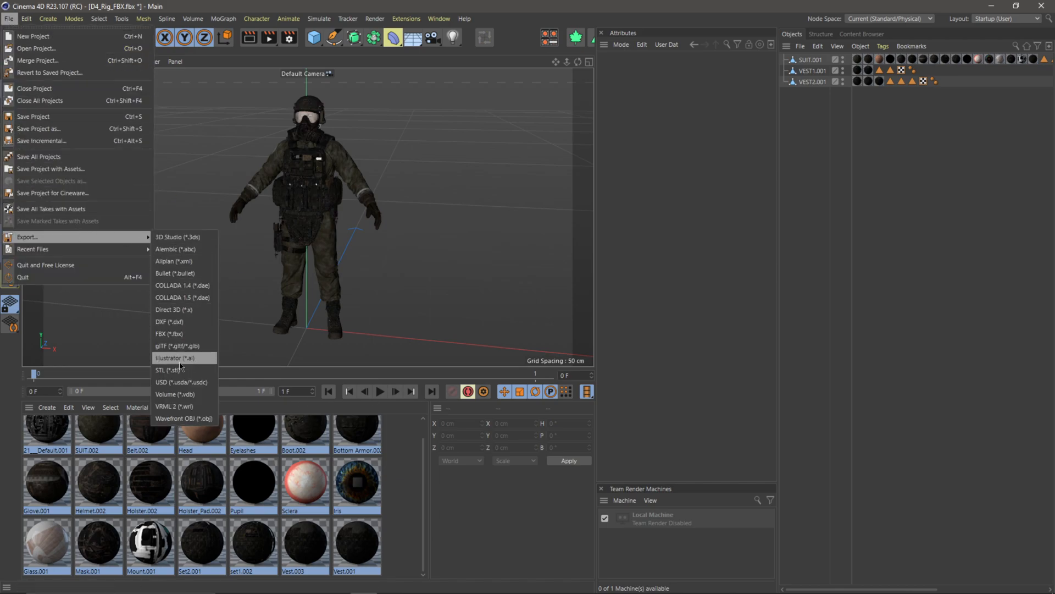
# Step: Export the scene as FBX with default settings, saved as Army in the MixamoTest folder
pyautogui.click(170, 334)
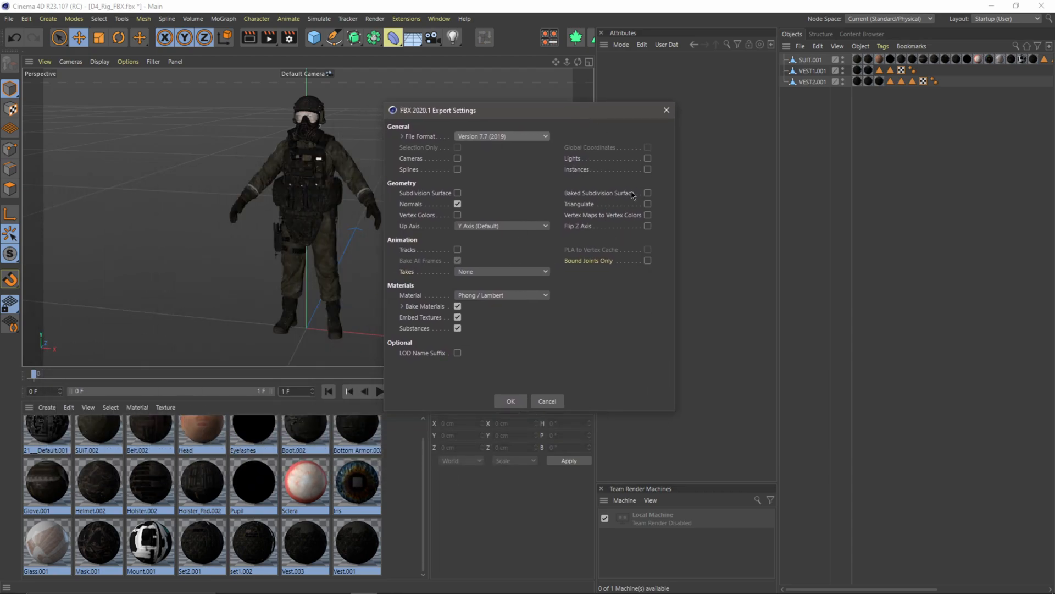
pyautogui.moveTo(577, 267)
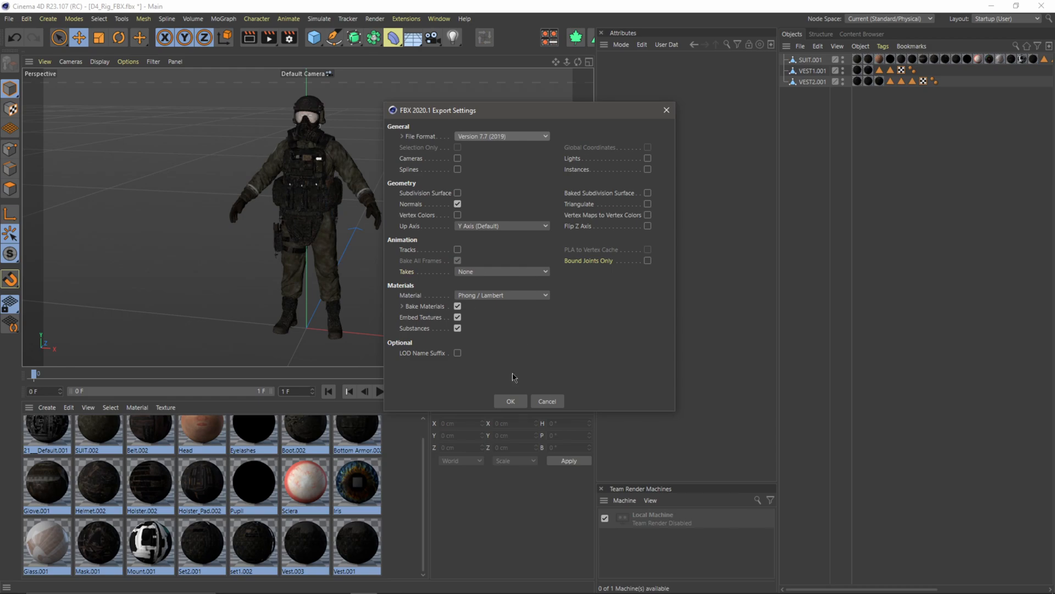
pyautogui.click(510, 401)
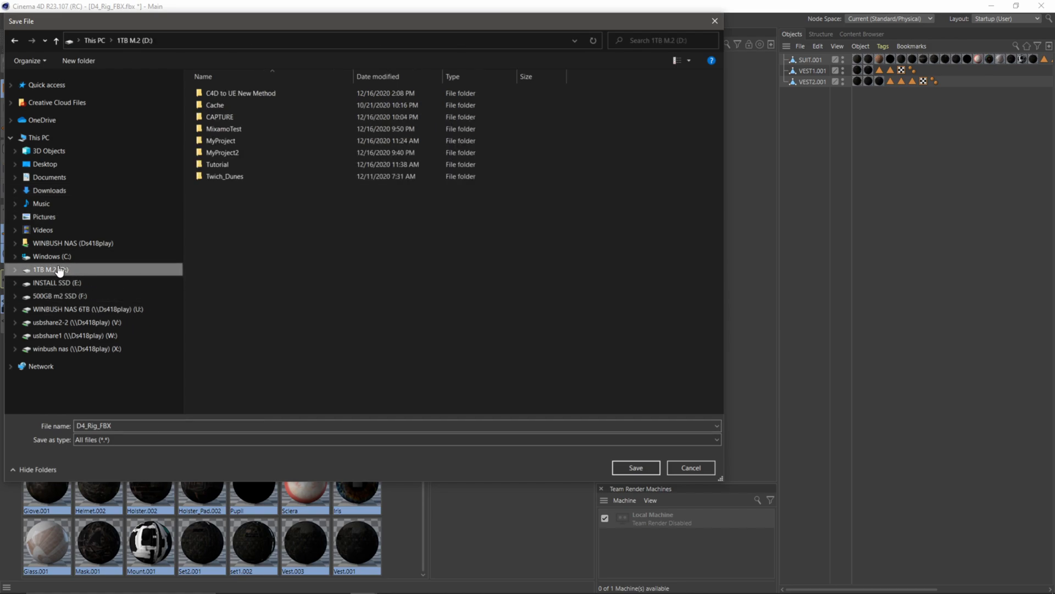
pyautogui.doubleClick(224, 128)
pyautogui.write('Army')
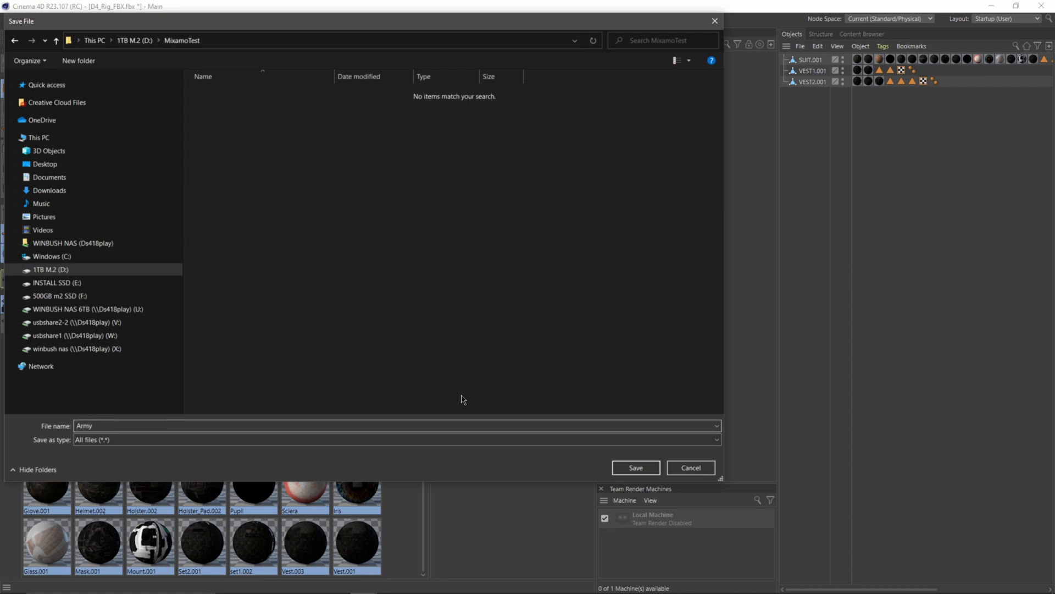
pyautogui.click(634, 468)
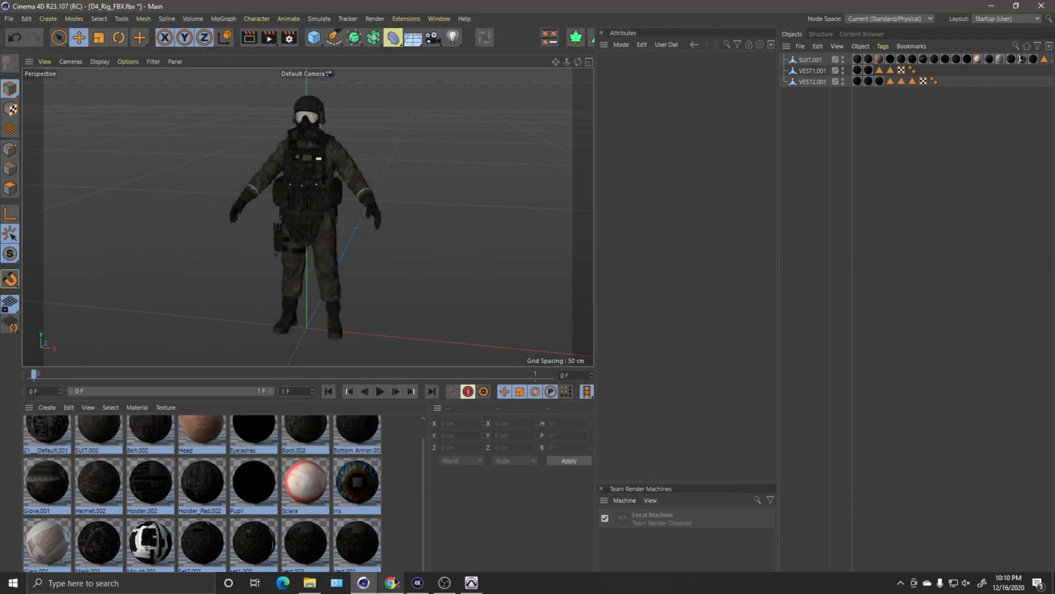
# Step: Go to Mixamo, browse characters and open the Upload Character prompt
pyautogui.click(390, 583)
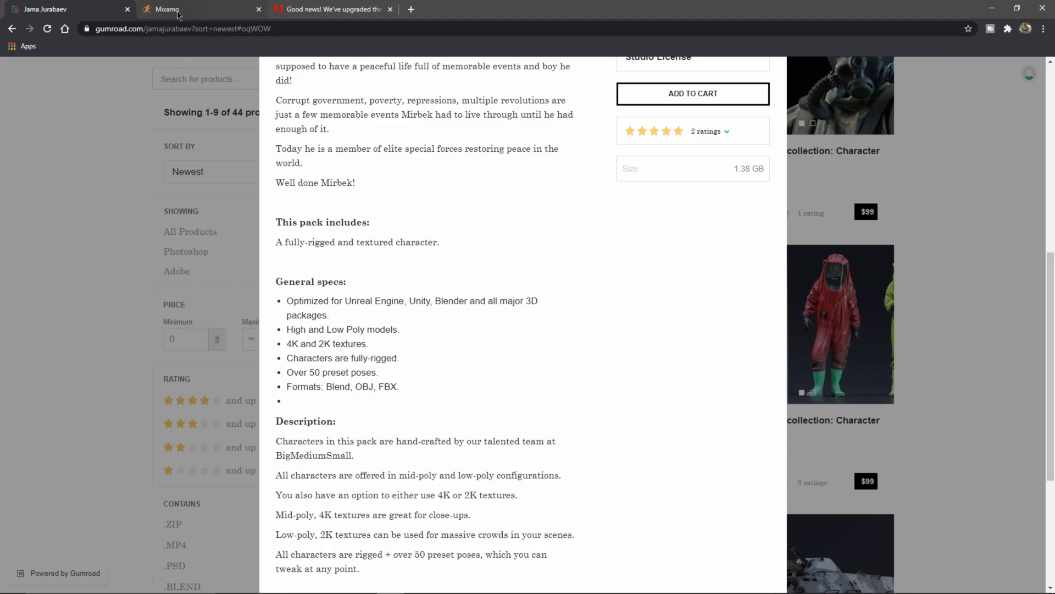
pyautogui.click(168, 9)
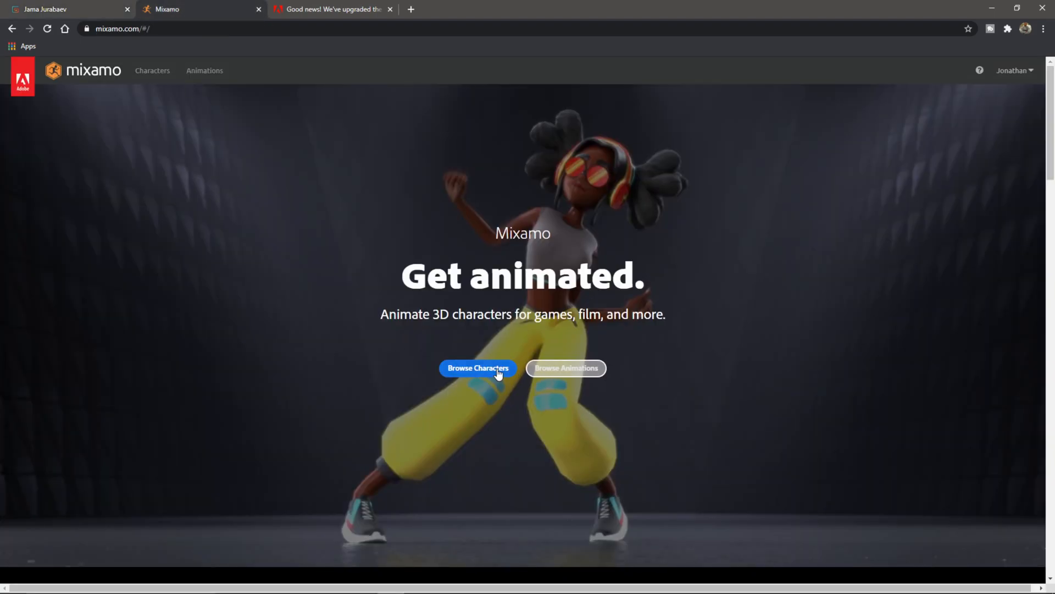
pyautogui.click(477, 368)
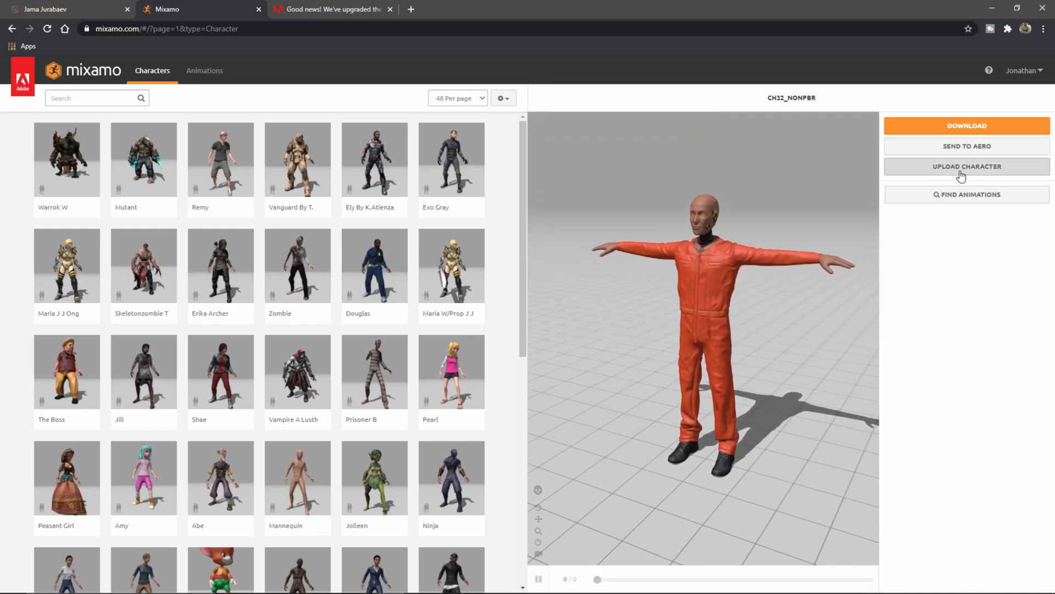
pyautogui.click(965, 166)
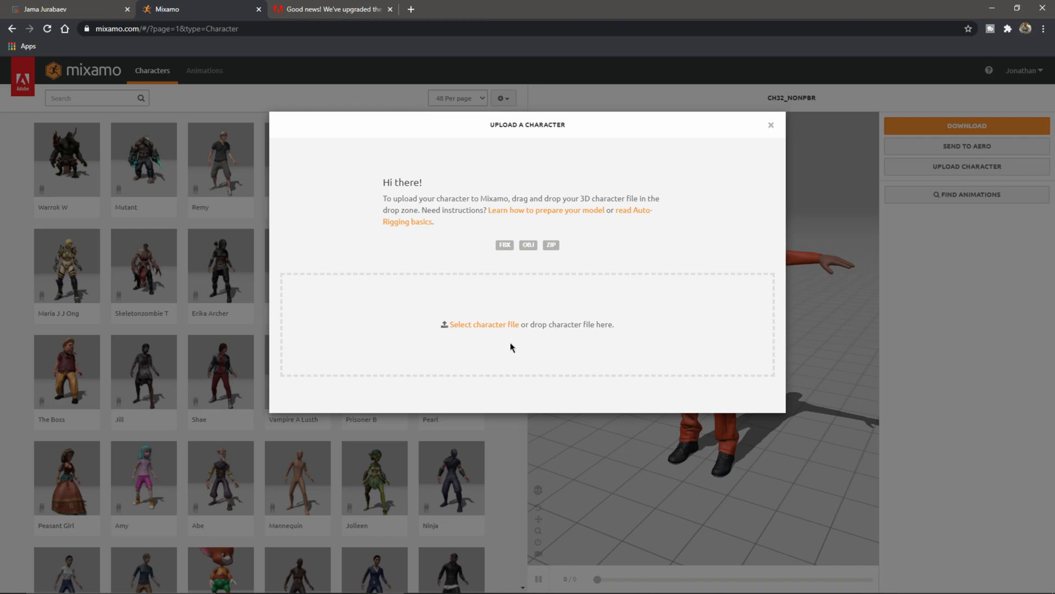
# Step: Open MixamoTest in File Explorer beside the browser and drag Army.fbx into the drop zone
pyautogui.click(484, 326)
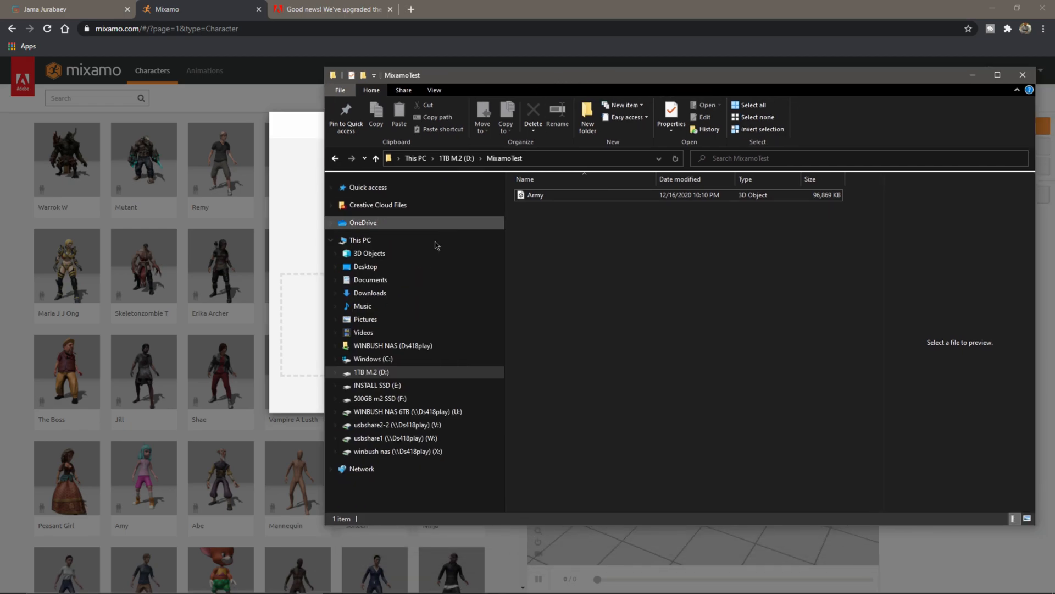
pyautogui.moveTo(401, 74); pyautogui.dragTo(608, 75)
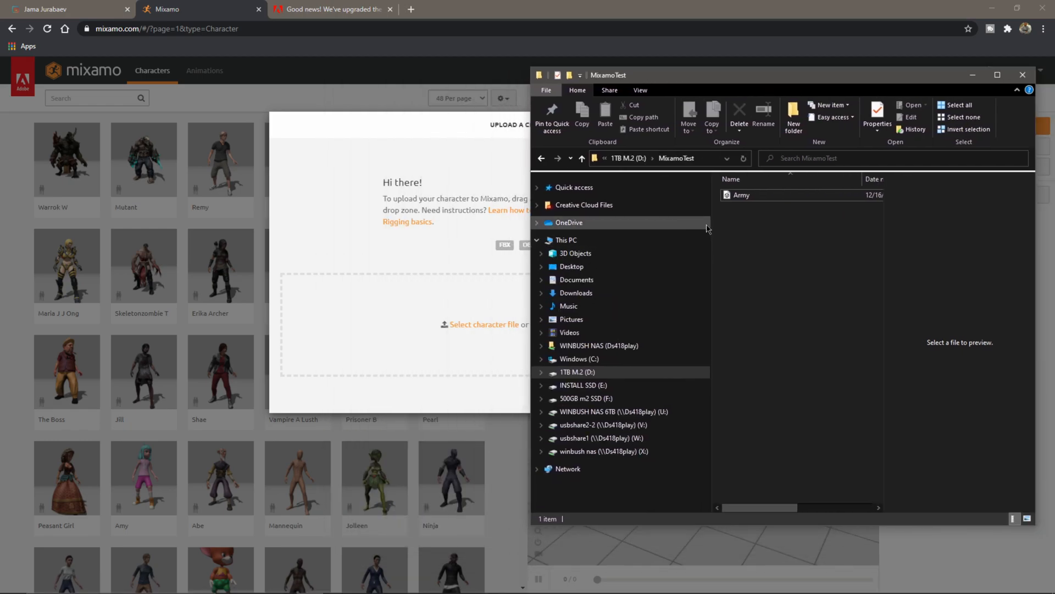
pyautogui.click(741, 195)
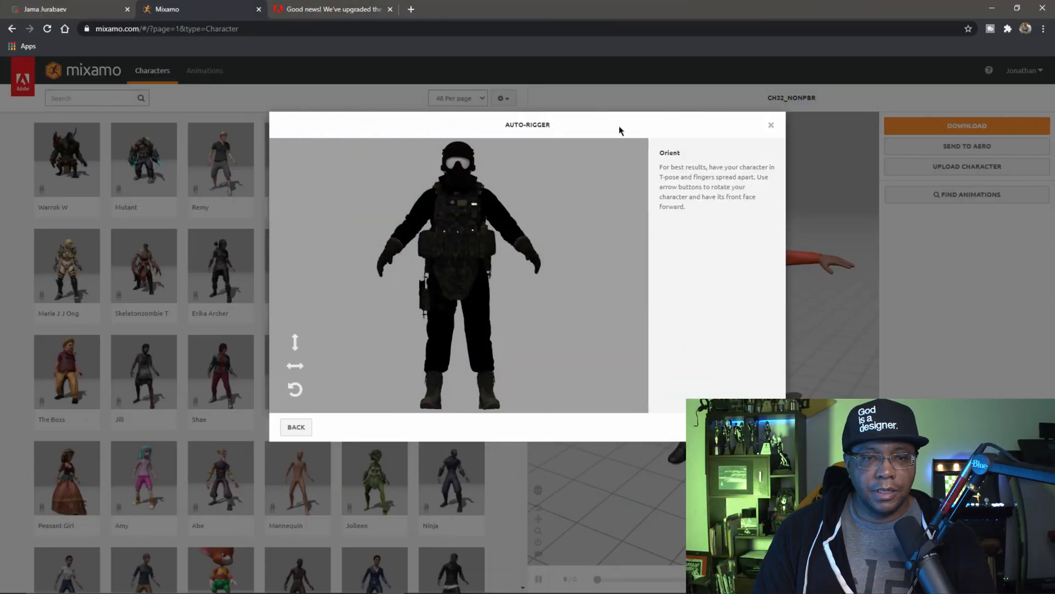
pyautogui.moveTo(489, 243)
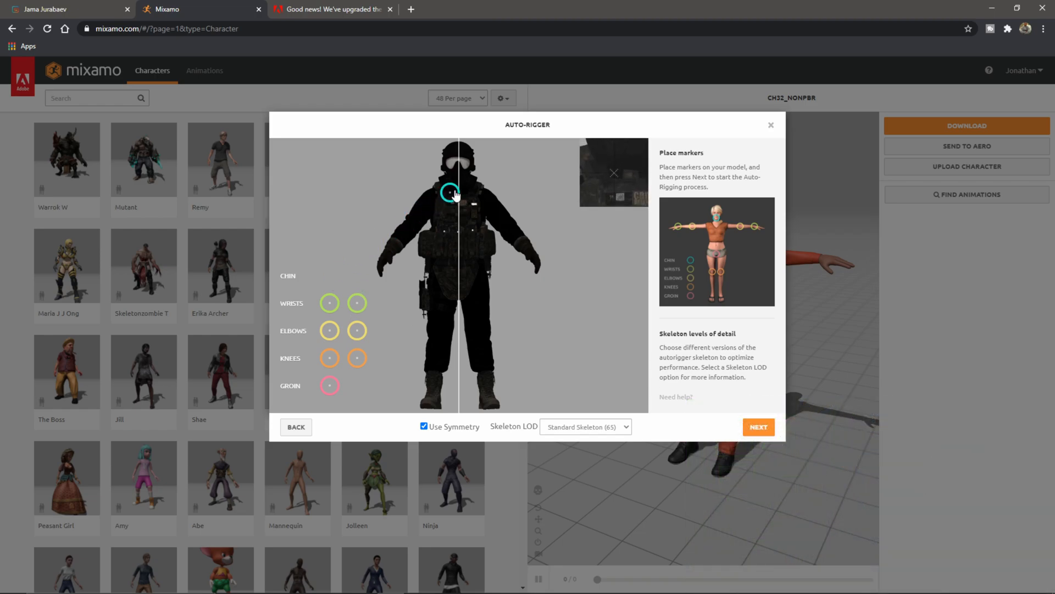
# Step: Place the chin and groin auto-rigger markers, keep Standard Skeleton (65), and start rigging
pyautogui.moveTo(449, 193); pyautogui.dragTo(458, 180)
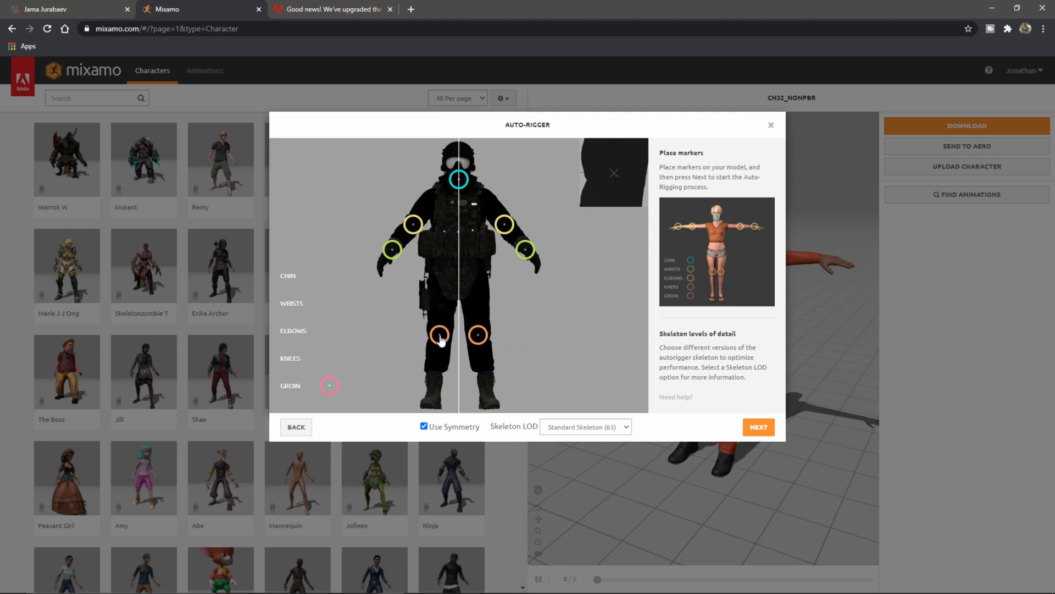
pyautogui.moveTo(330, 385); pyautogui.dragTo(436, 320)
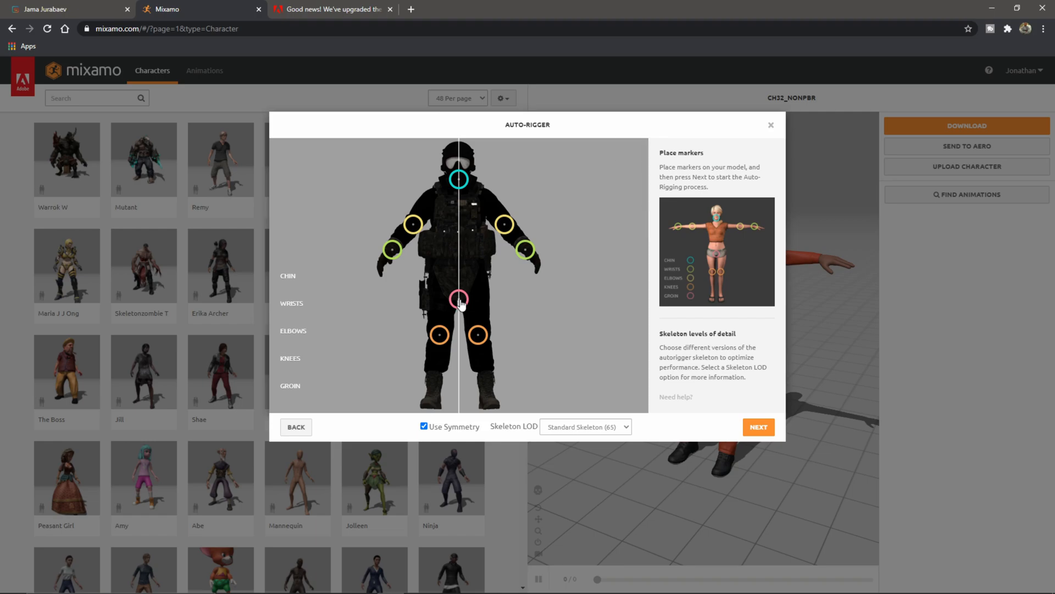
pyautogui.moveTo(534, 436)
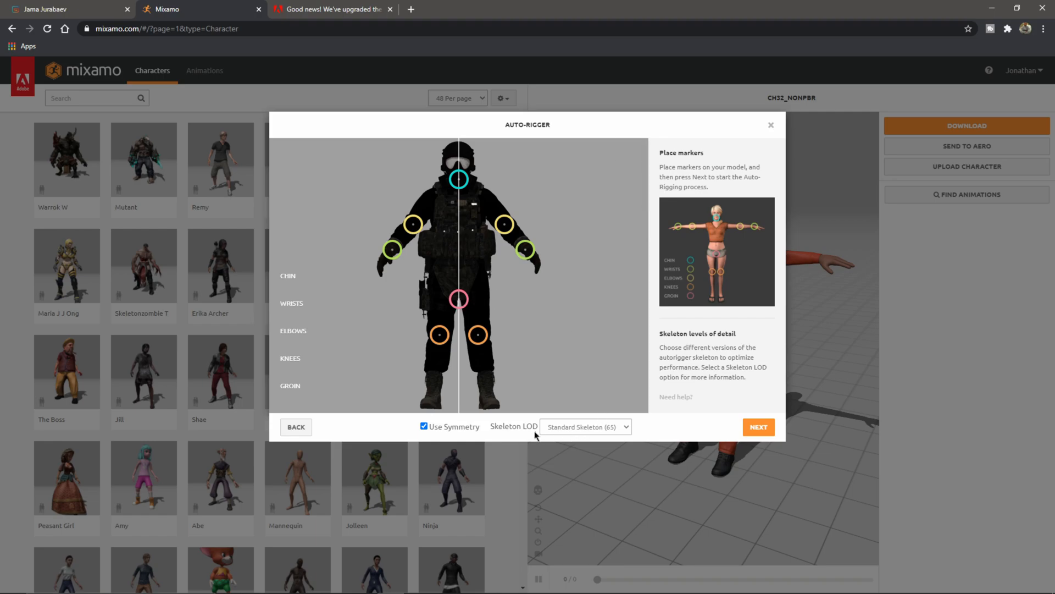
pyautogui.moveTo(576, 430)
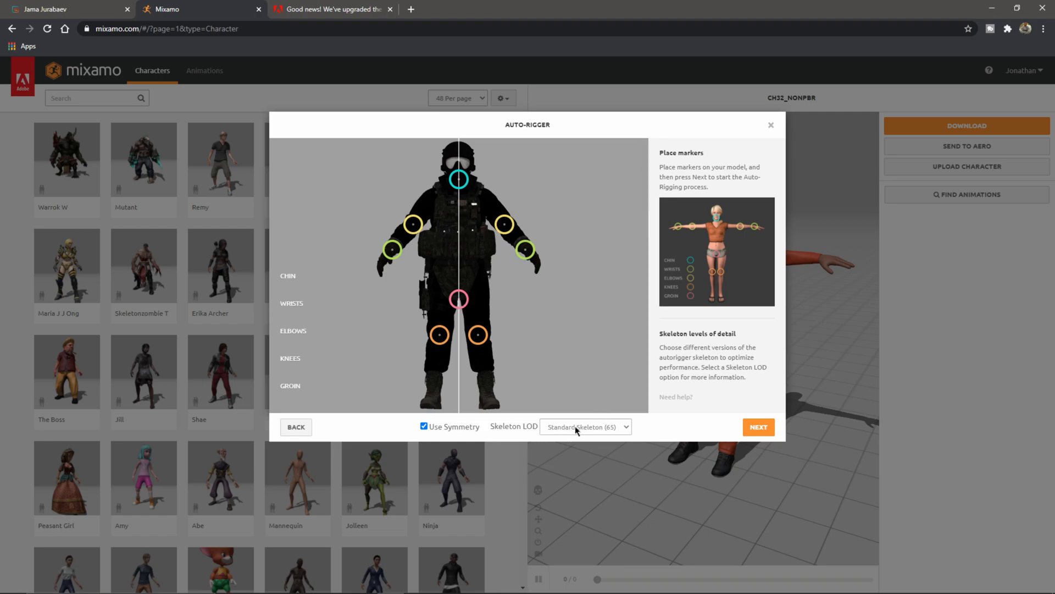
pyautogui.moveTo(759, 427)
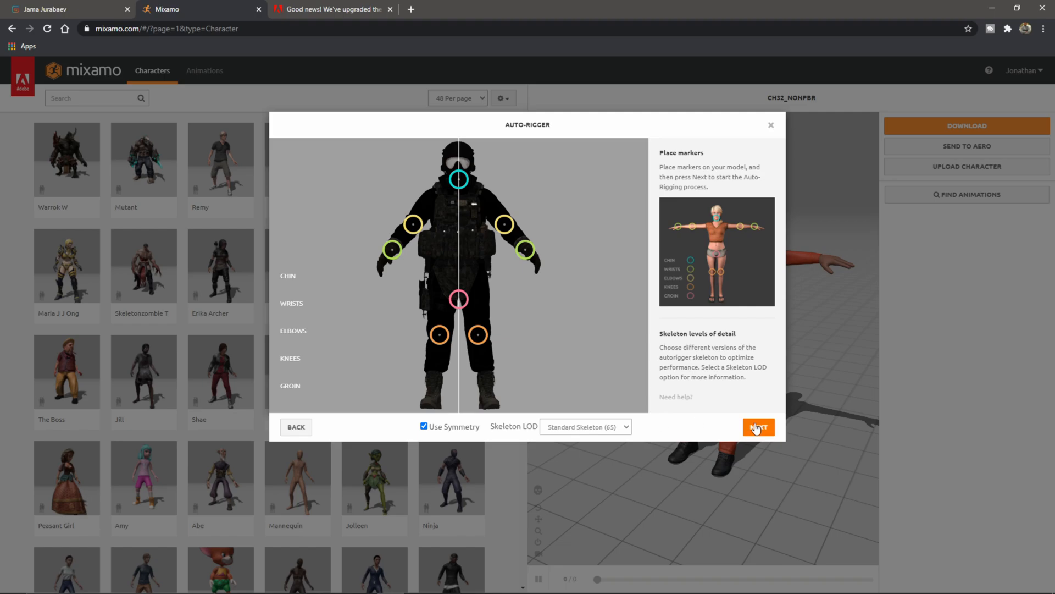
pyautogui.click(758, 426)
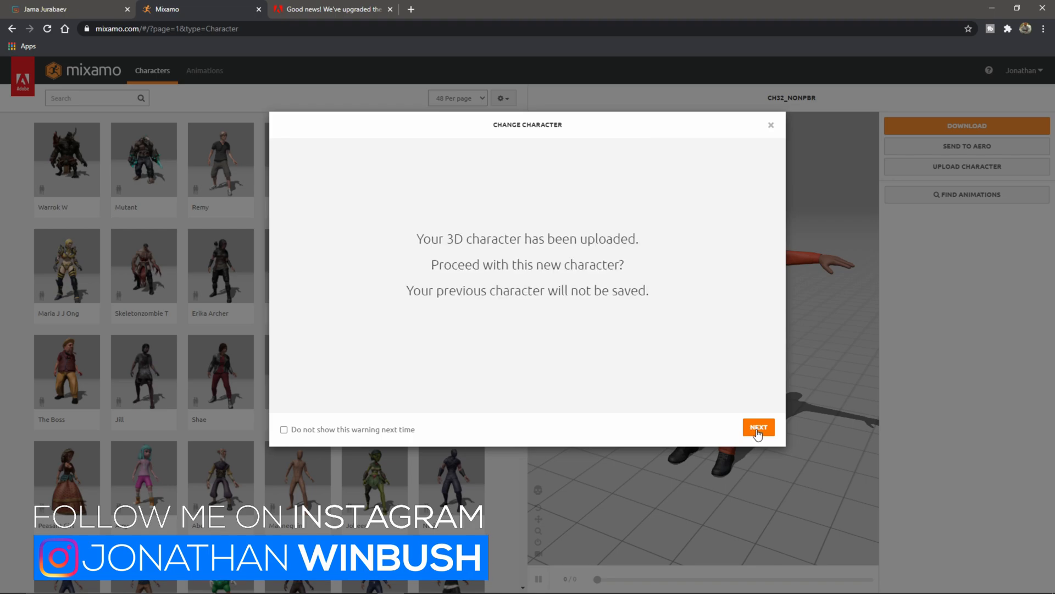
# Step: Confirm the rigged Army soldier as the character and preview Old Man Idle from the Animations library
pyautogui.click(758, 428)
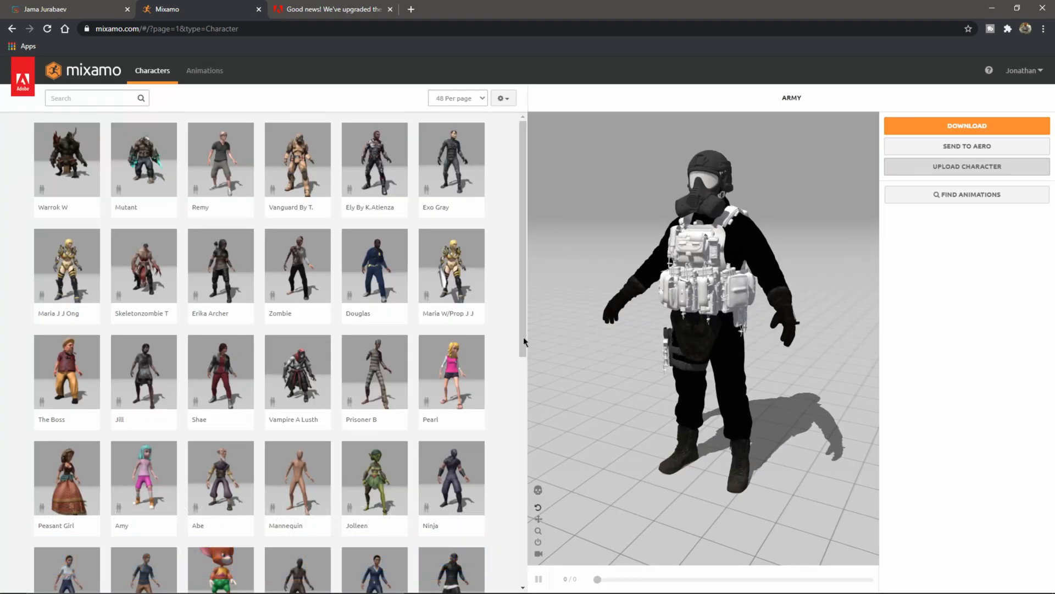
pyautogui.click(204, 71)
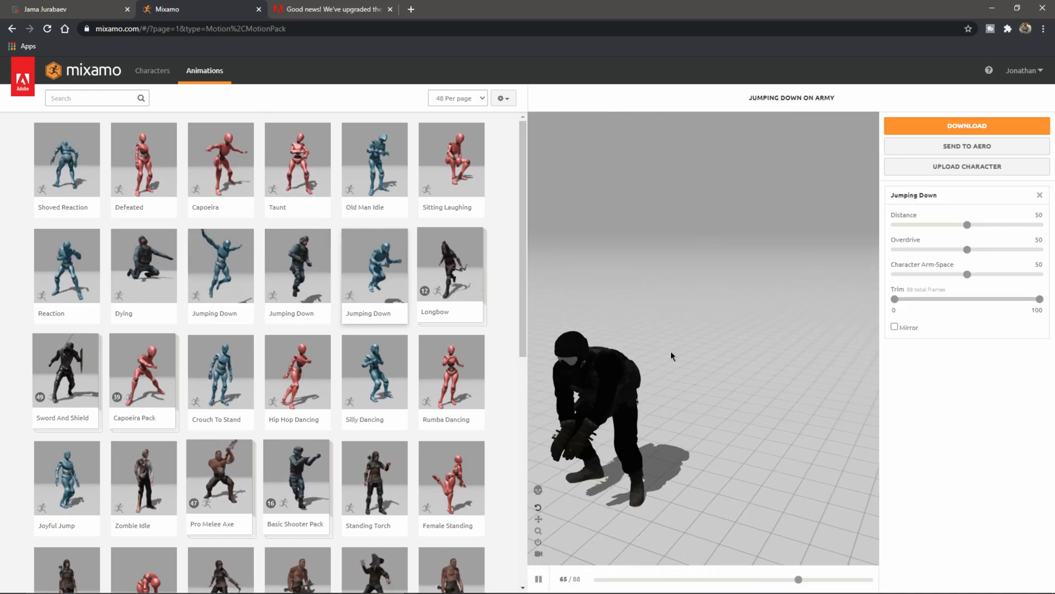
pyautogui.click(374, 160)
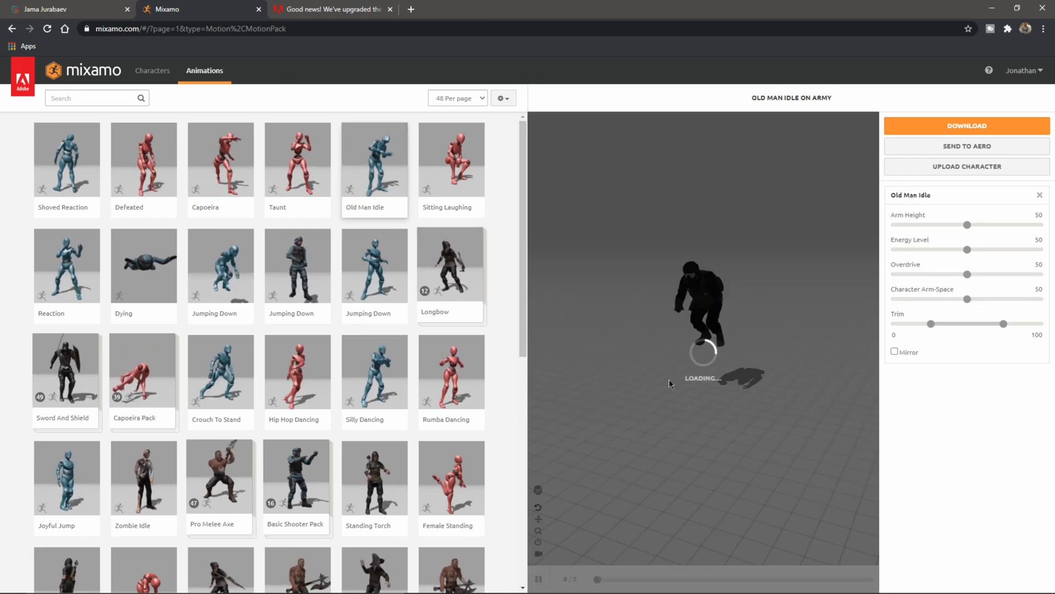